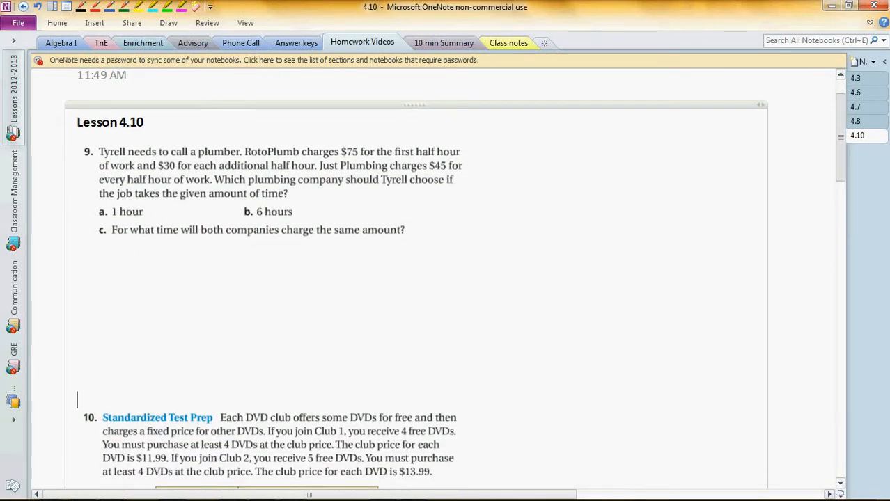
Add a RotoPlumb heading in the space under problem 9
scroll("down", 3)
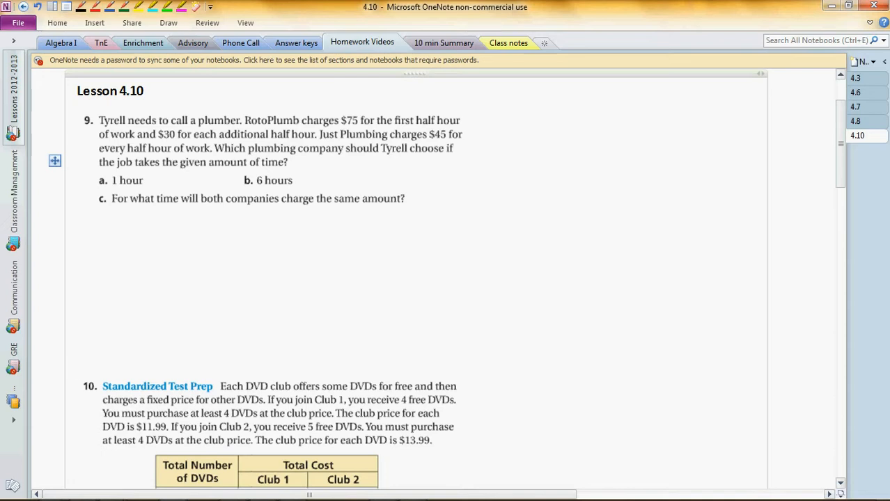
left_click(78, 369)
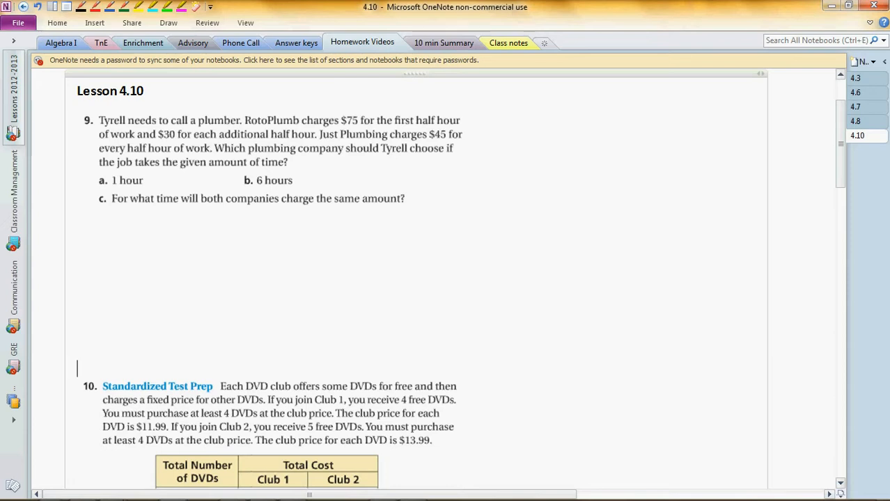
scroll("down", 3)
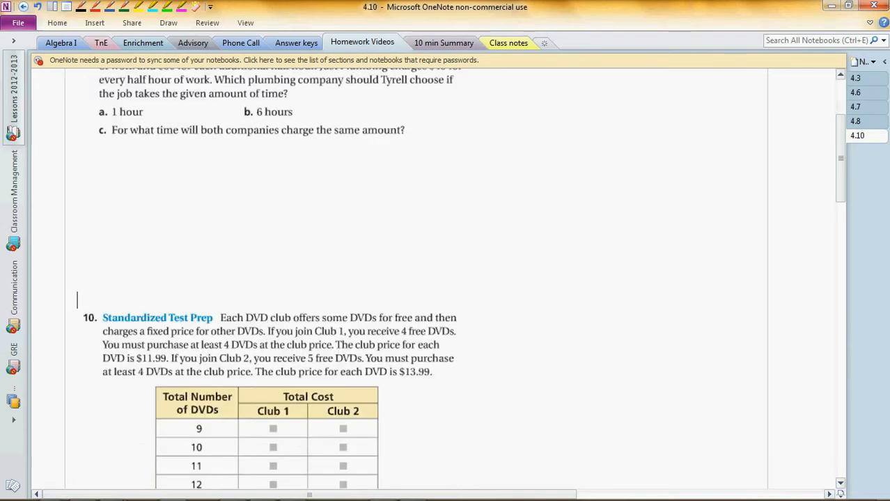
scroll("up", 3)
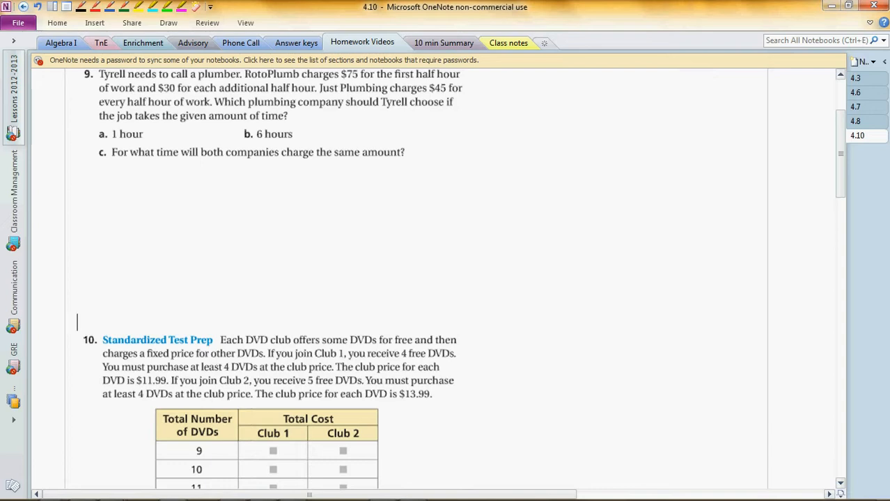
left_click(125, 179)
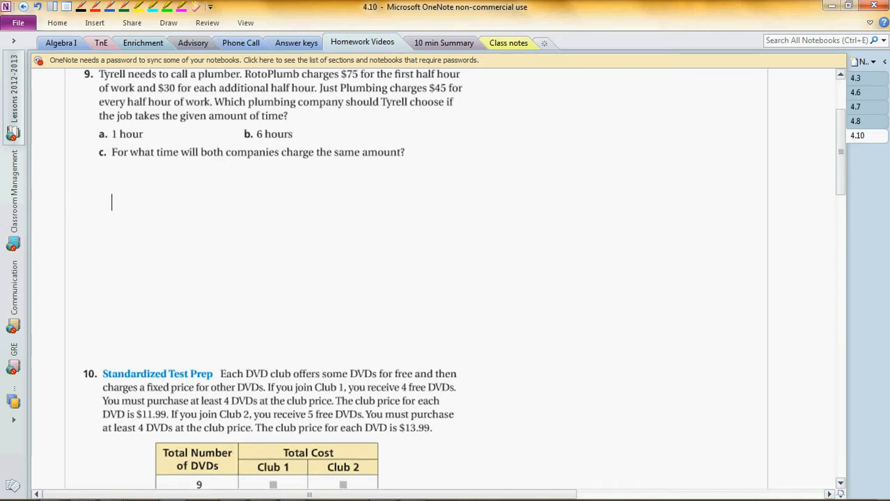
type("RotoPlu")
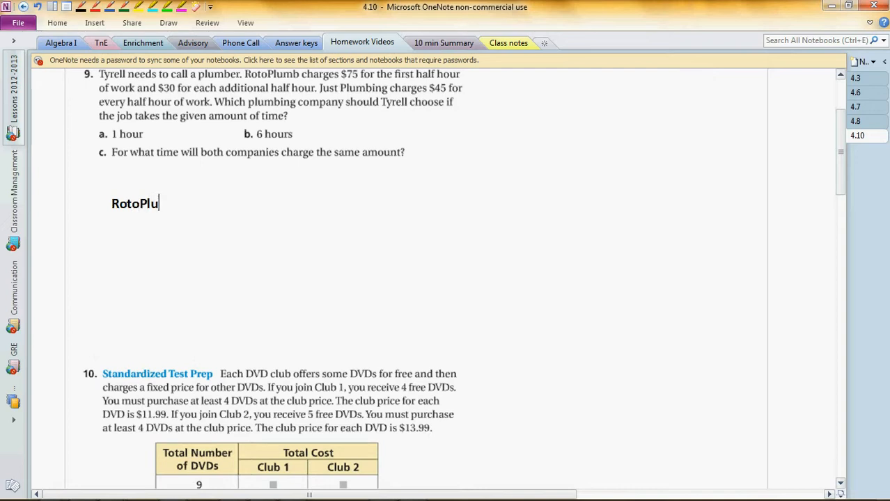
type("mb")
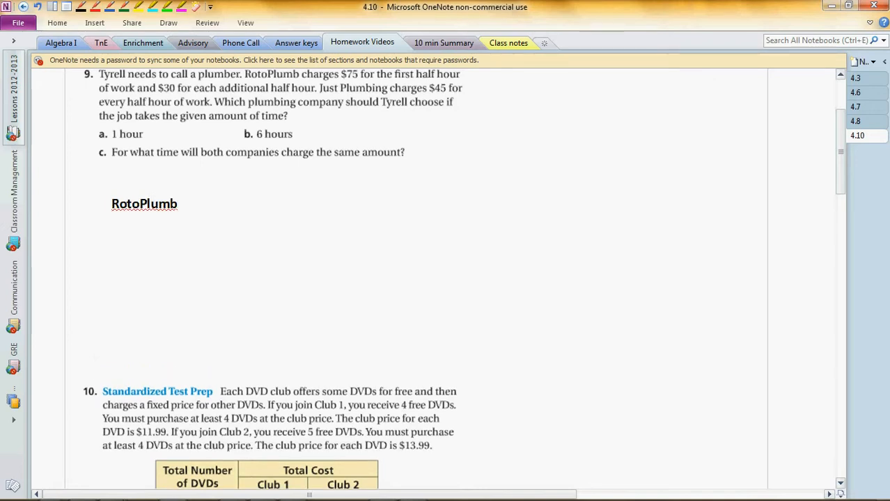
Insert a two-column, six-row table with headers '# hour' and '$'
left_click(48, 53)
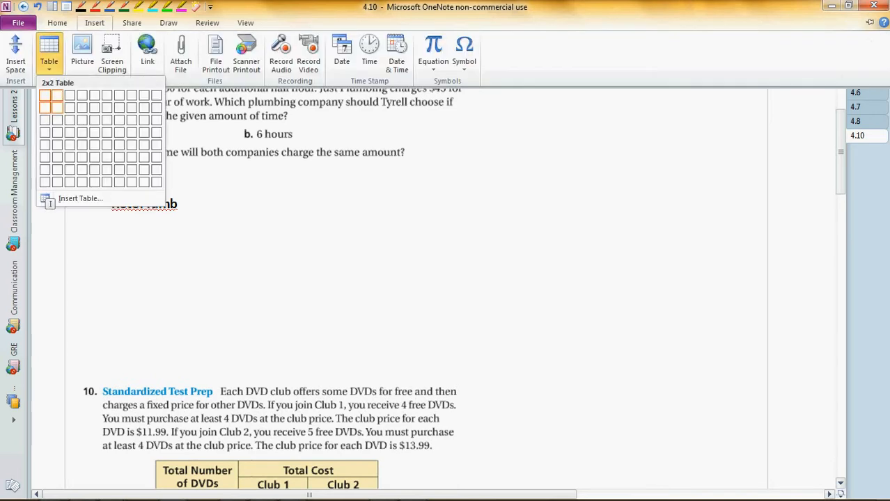
left_click(57, 94)
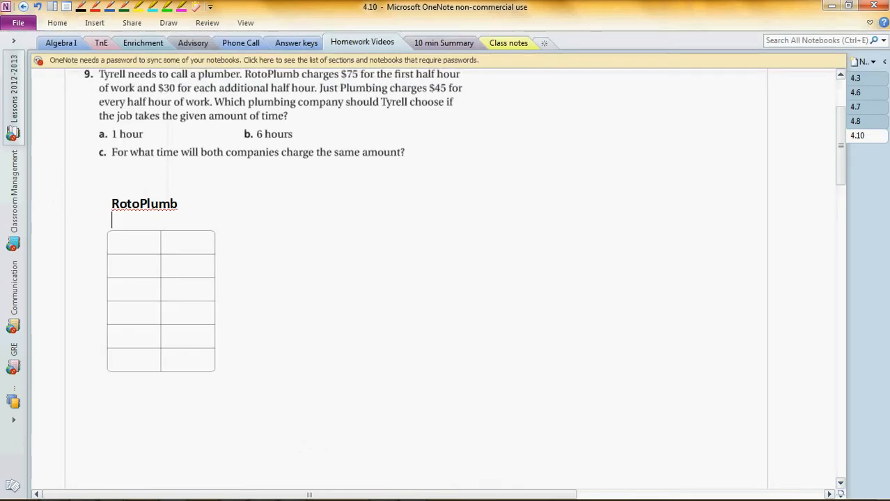
left_click(134, 242)
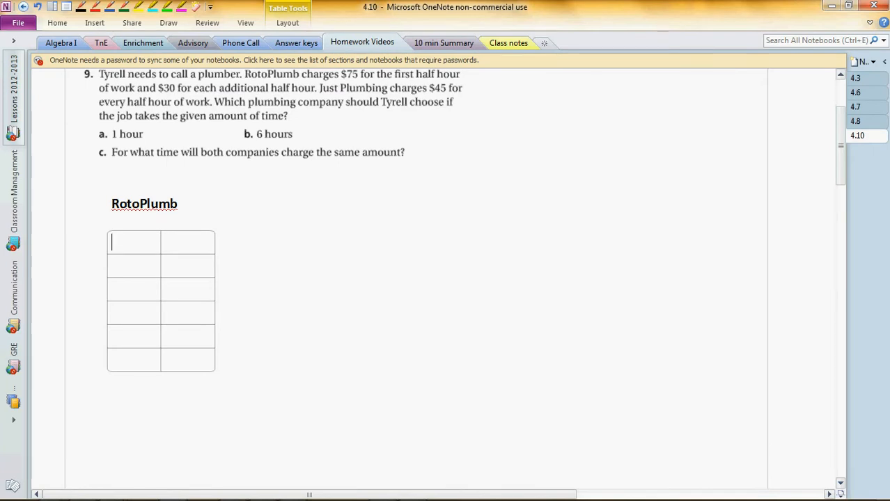
type("#hour")
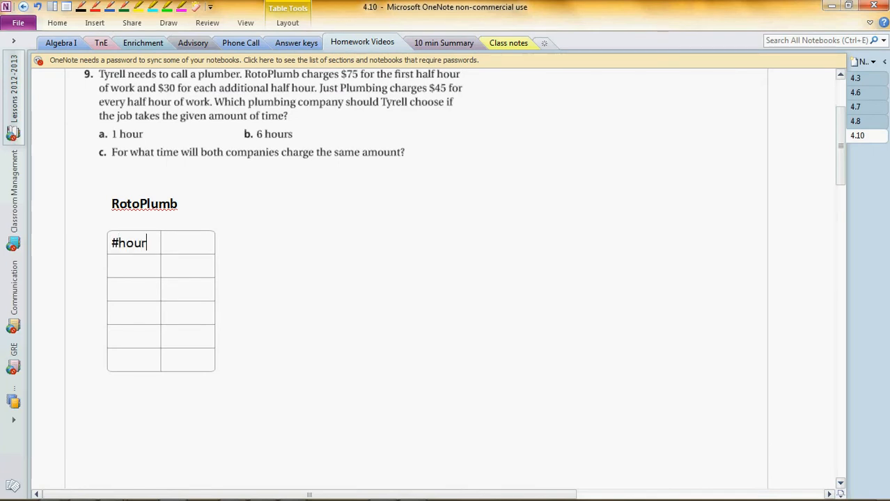
key("Tab")
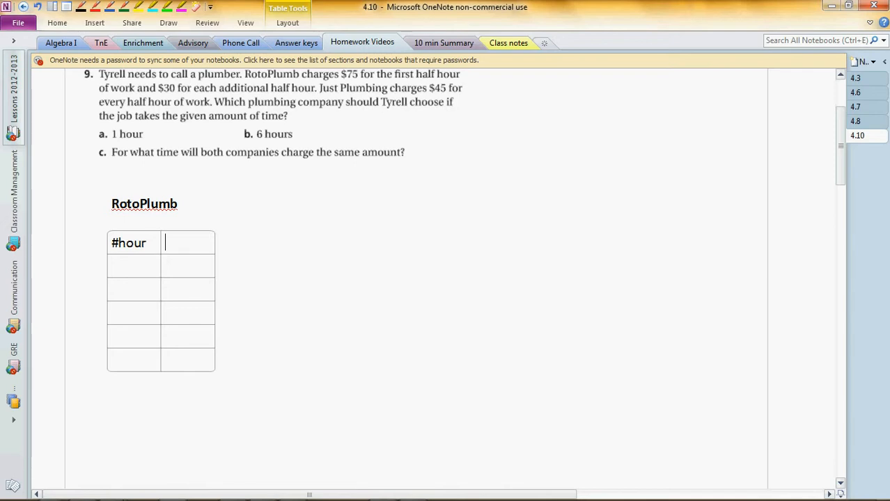
type("$")
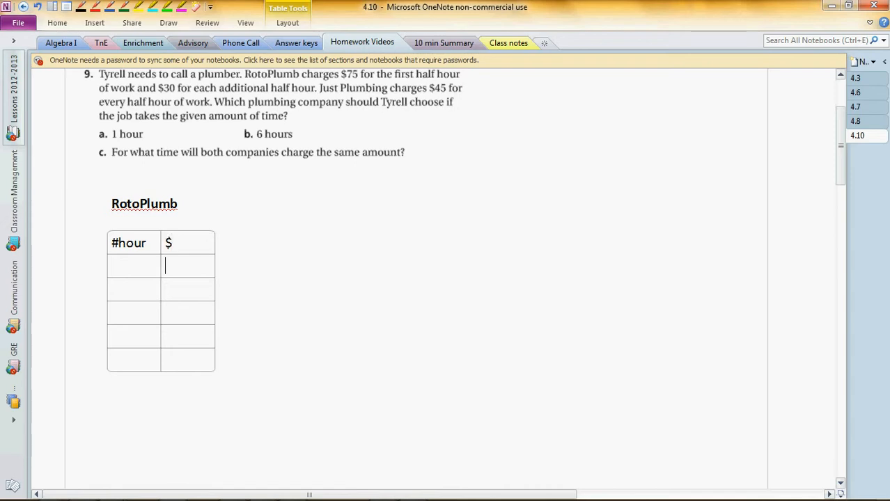
Fill the hour column with 0, 0.5, 1, 1.5 and 2
left_click(128, 242)
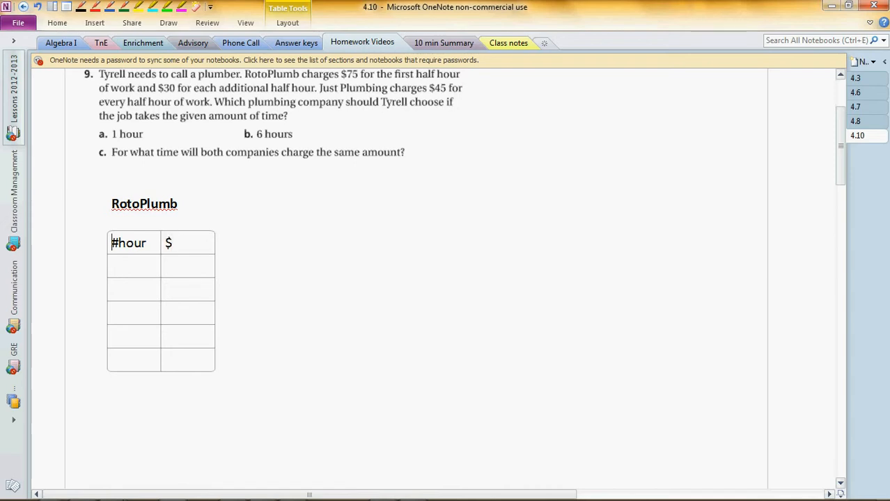
type("0")
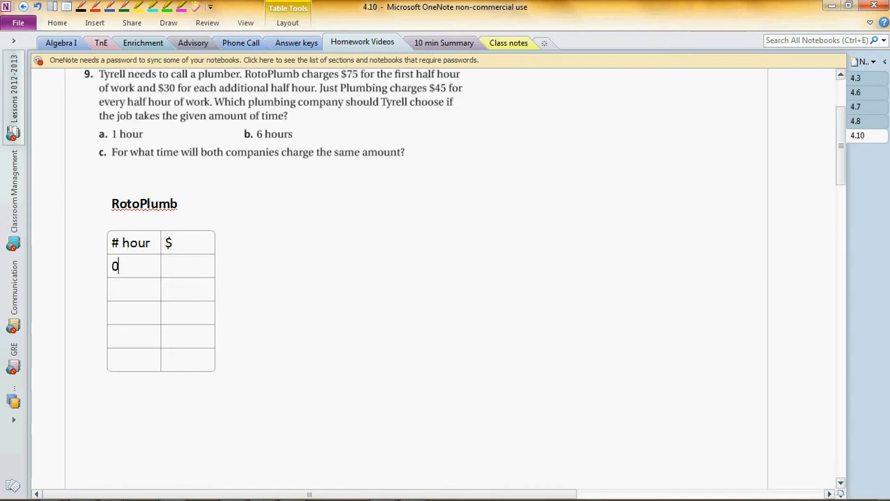
type("0.5")
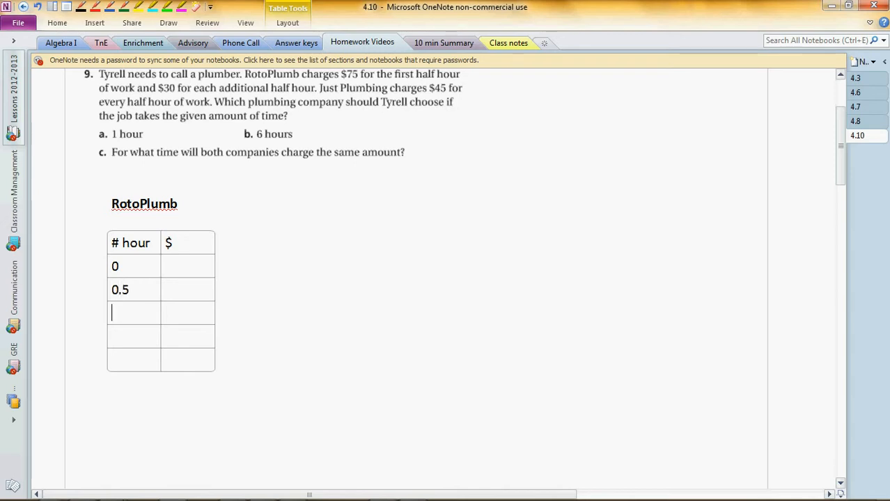
type("1")
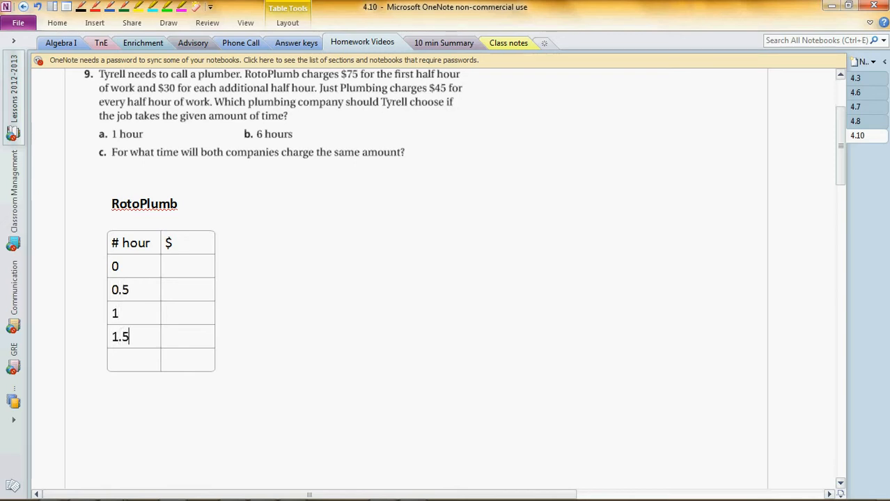
type("2")
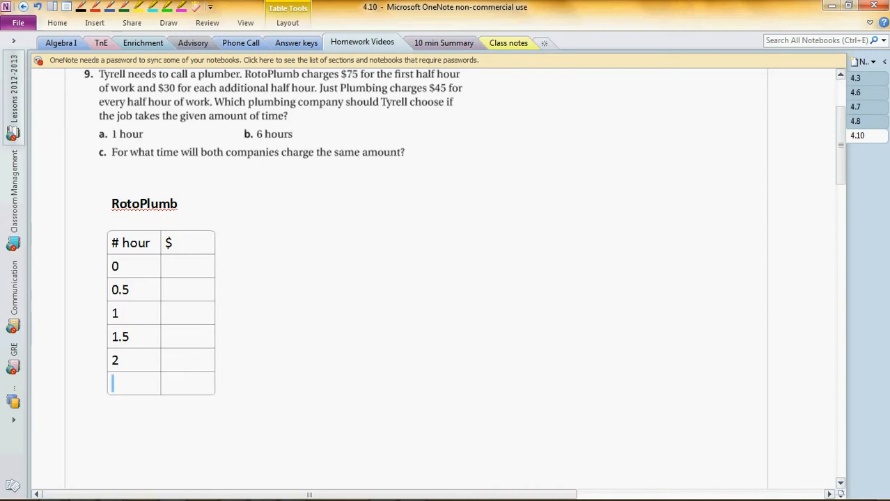
left_click(188, 266)
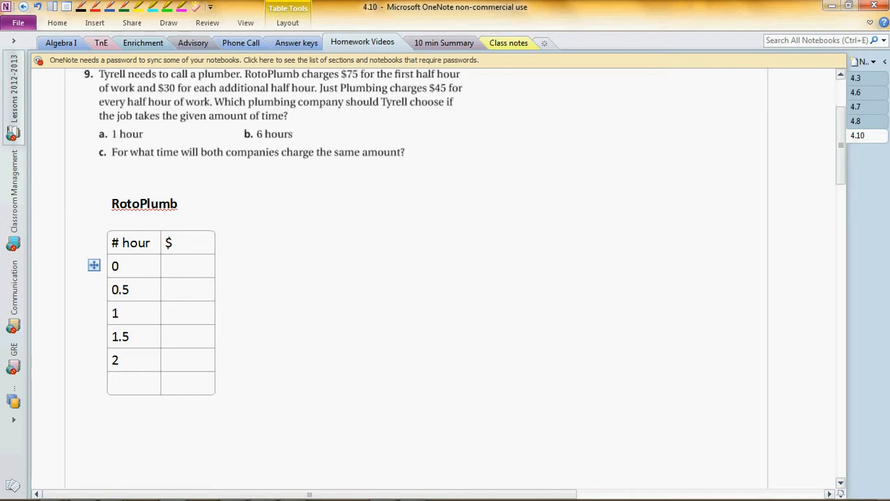
Fill the RotoPlumb $ column with 0, 75, 105, 135 and 165
left_click(188, 290)
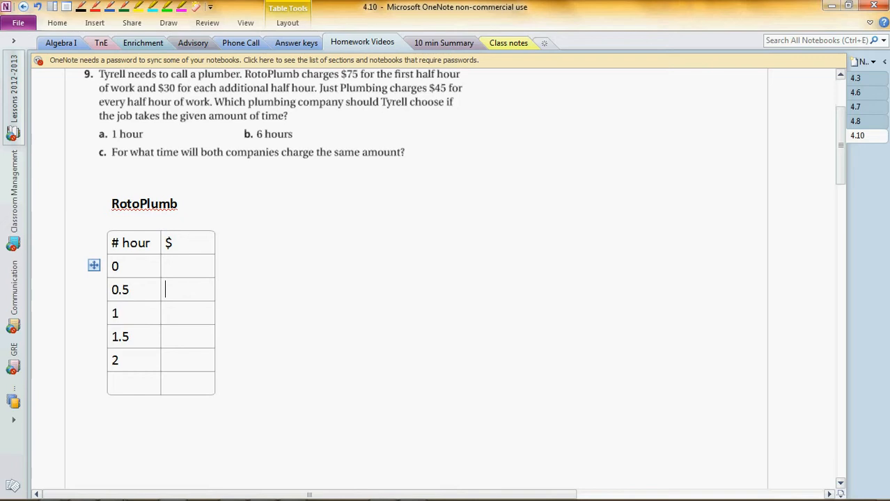
type("75")
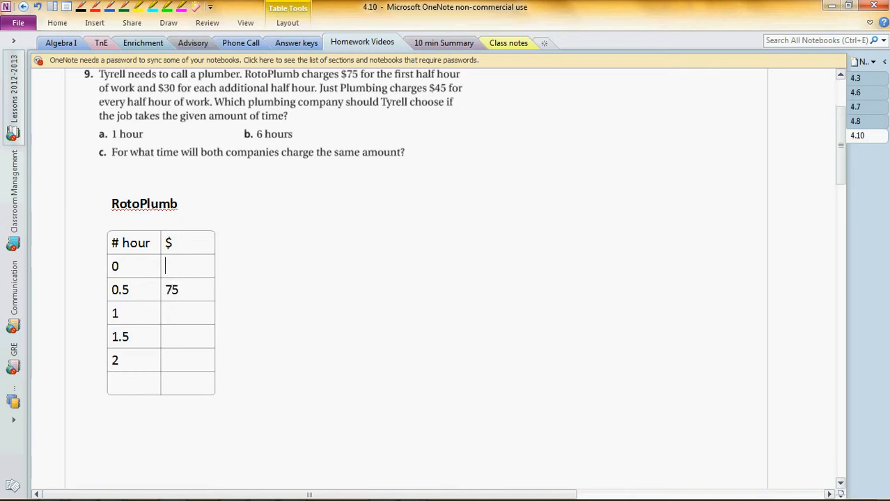
type("0")
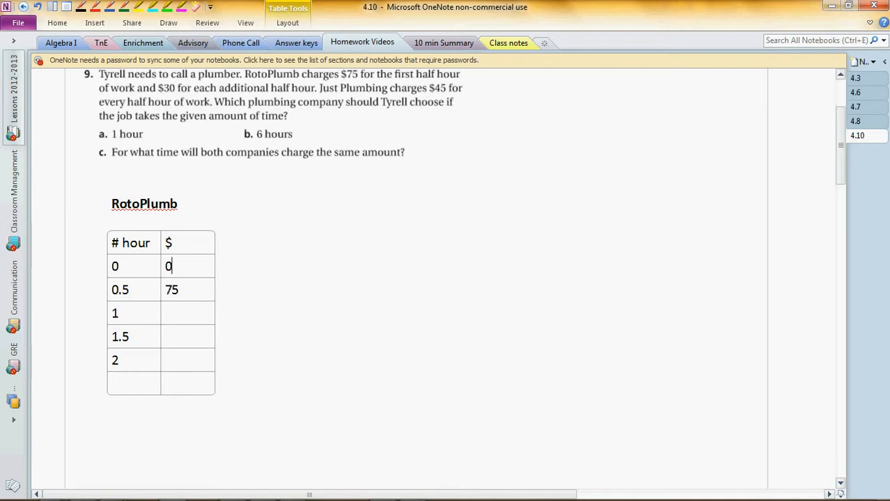
left_click(188, 312)
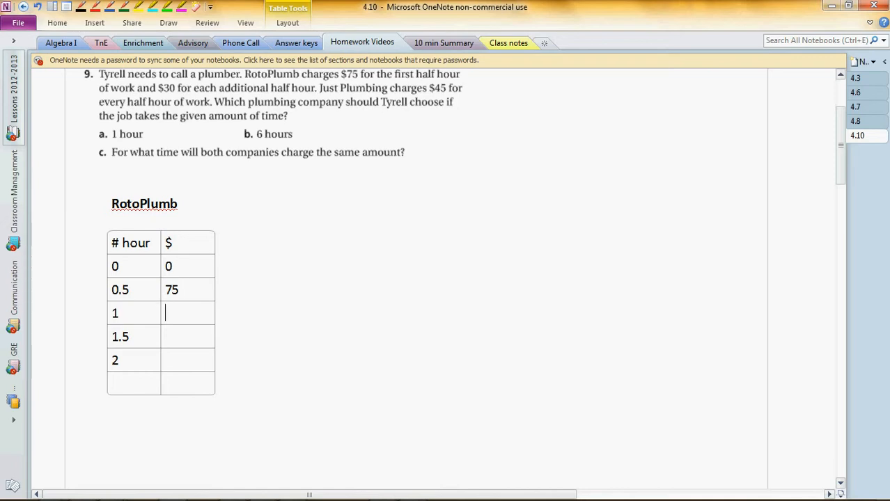
type("10")
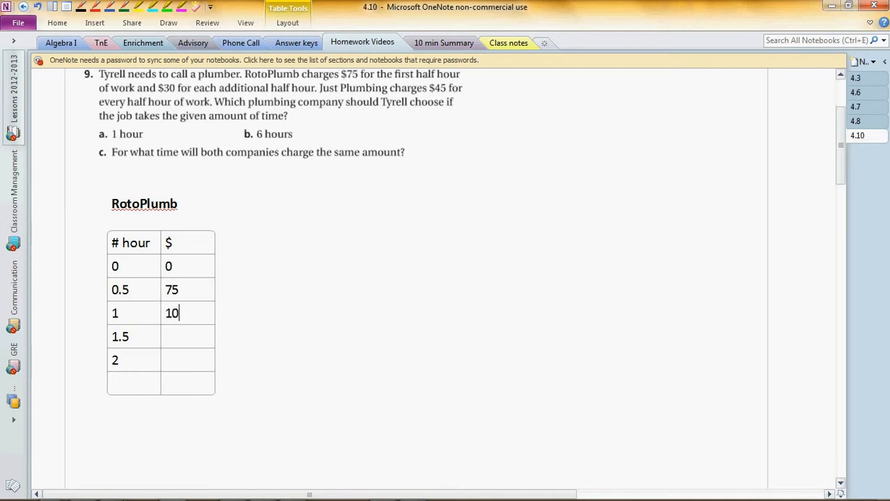
type("5")
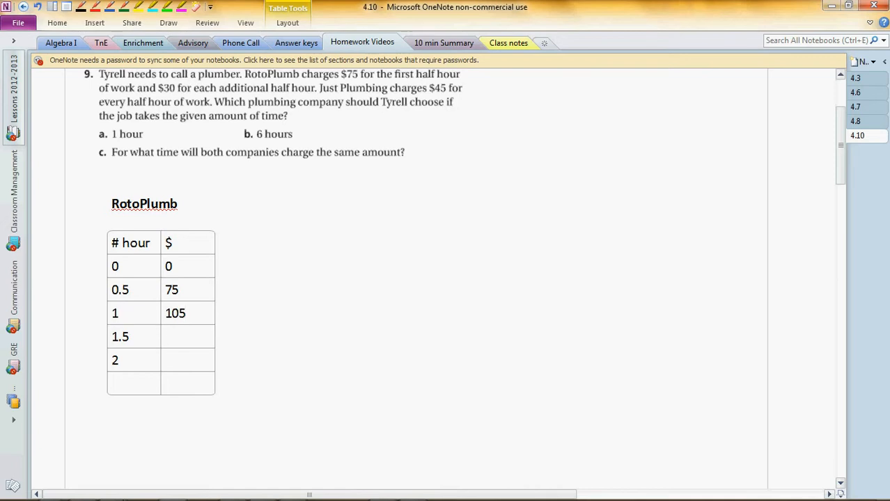
type("135")
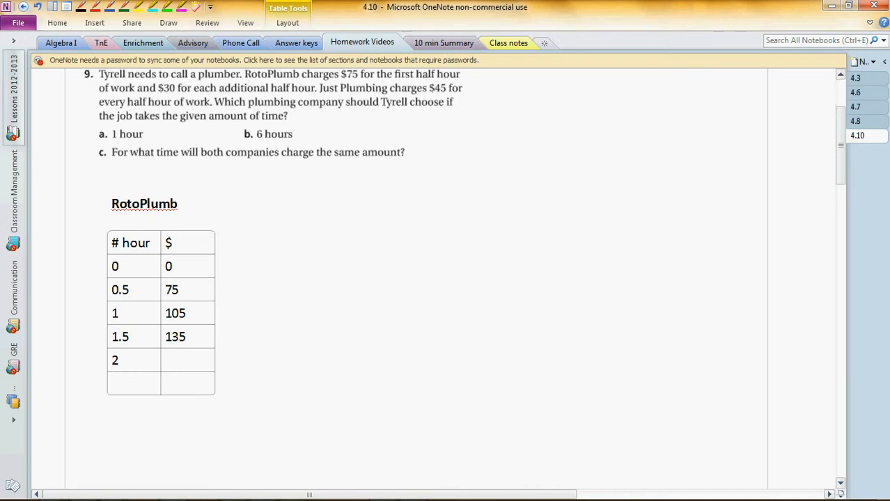
type("165")
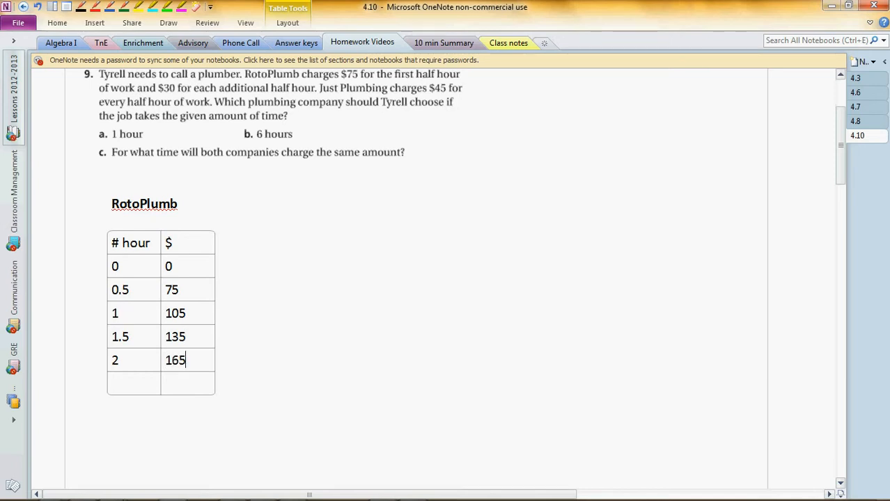
Add a bold Just Plumbing heading beside RotoPlumb with a '# hours' and '$' table
left_click(305, 203)
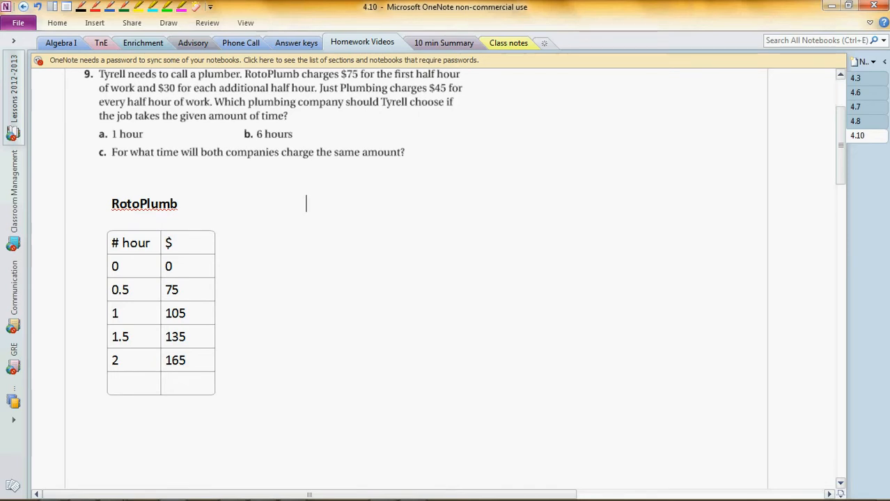
type("Ju")
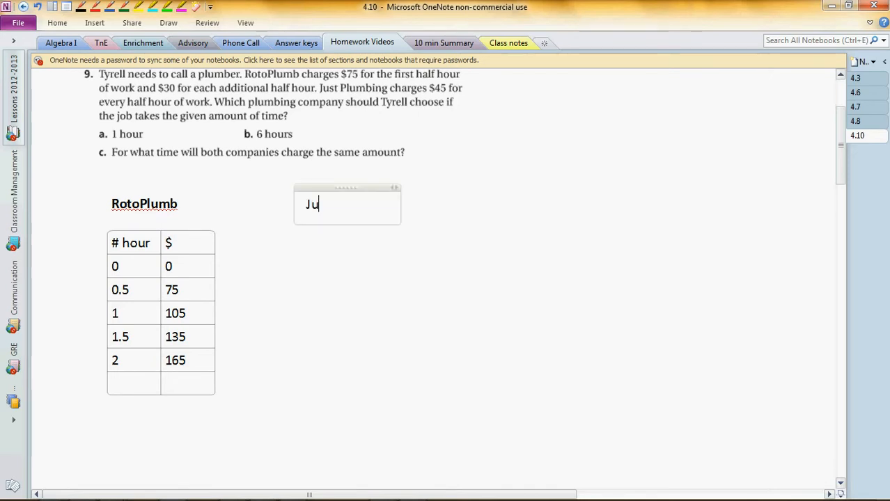
type("st")
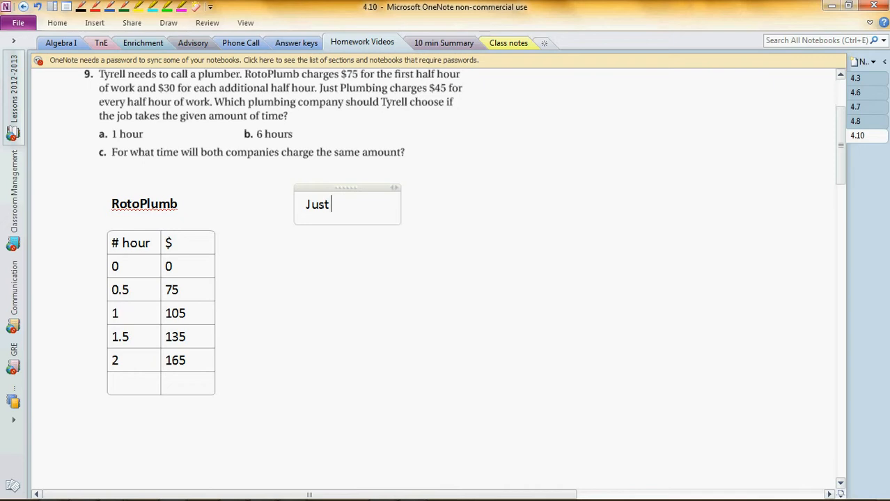
type("Plumbin")
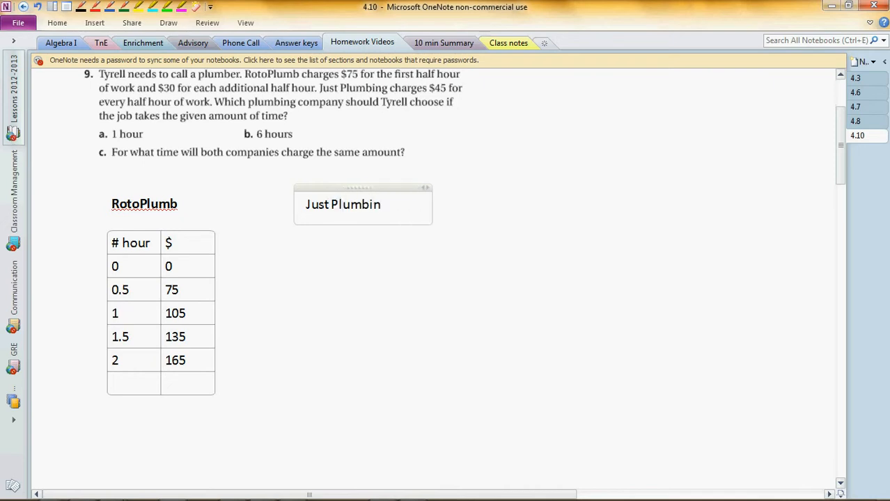
double_click(342, 203)
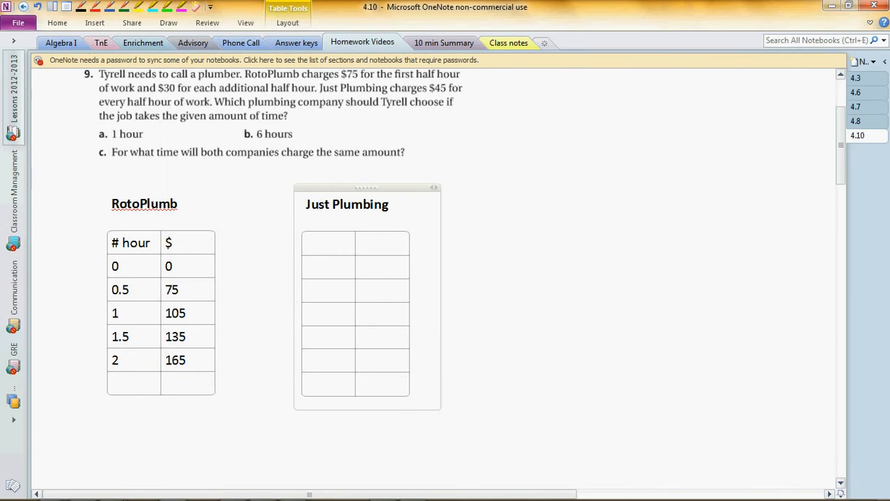
type("# hours")
type("$")
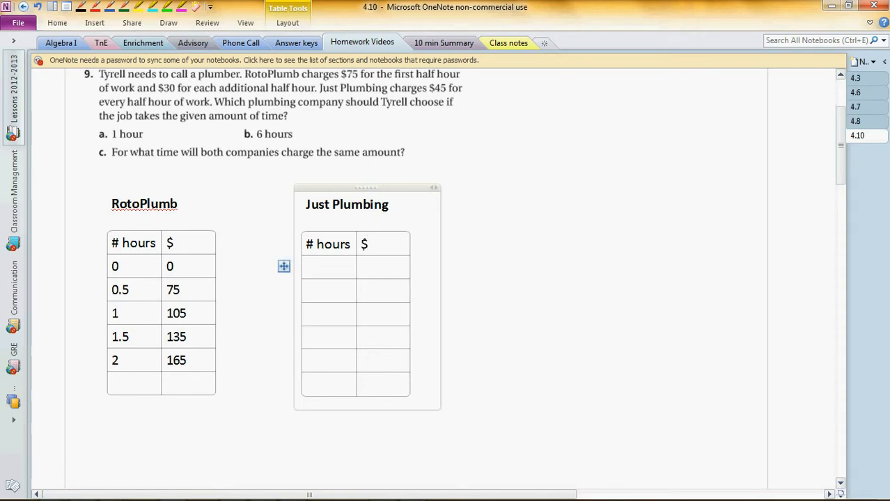
Enter hours 0, 0.5, 1, 1.5 and 2 in the Just Plumbing table
left_click(114, 266)
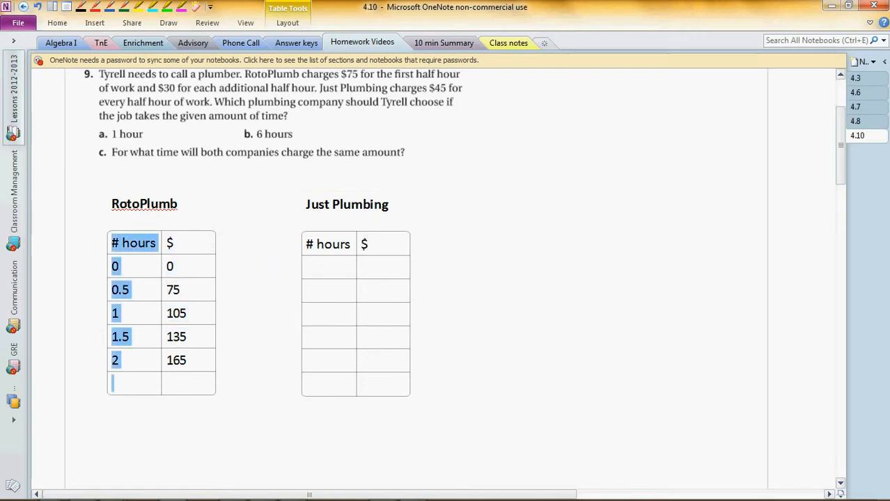
left_click(329, 244)
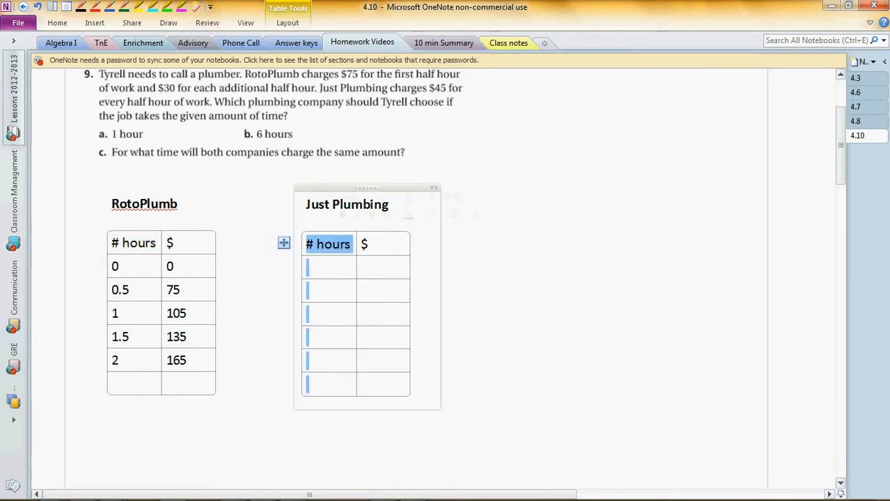
left_click(328, 291)
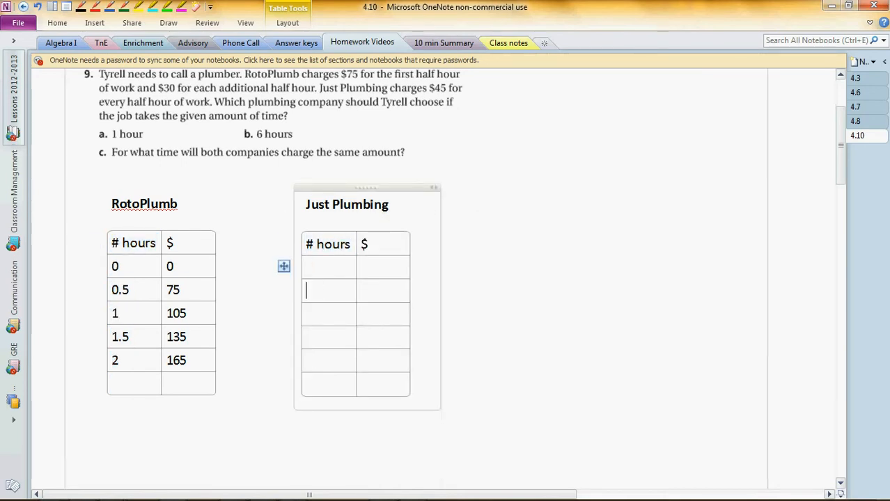
type("0.")
left_click(329, 337)
type("1.")
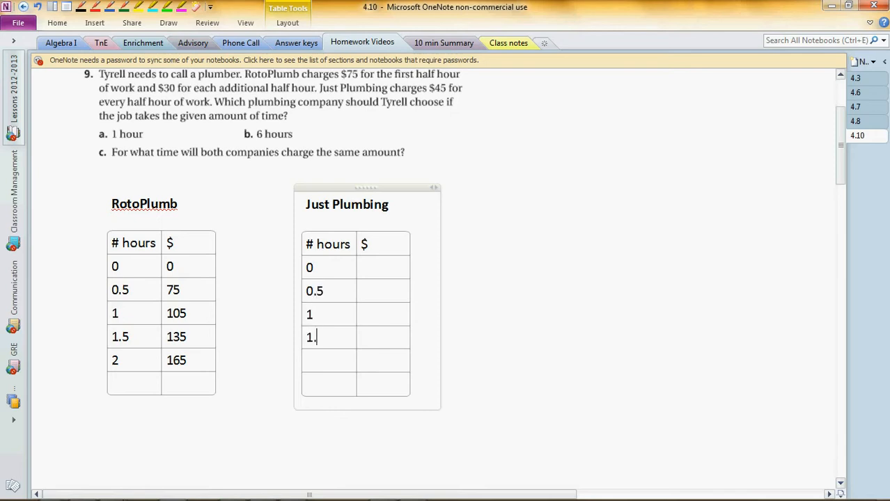
type("5")
left_click(328, 361)
type("2")
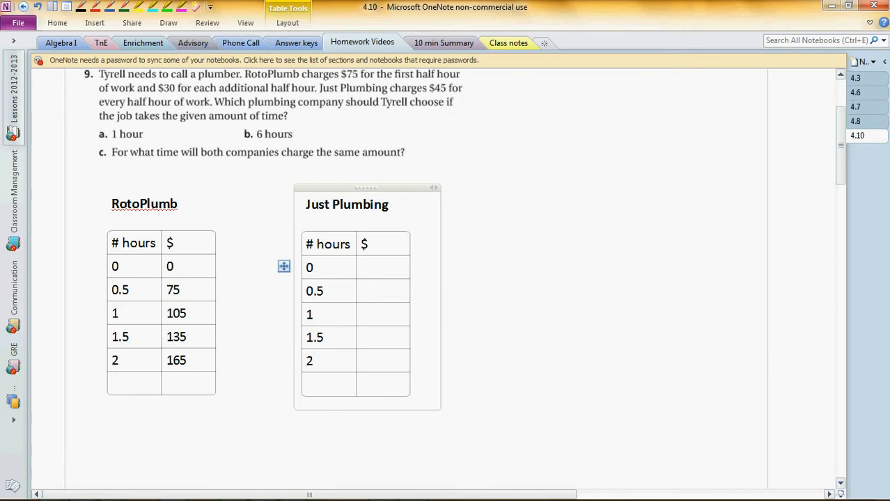
Fill the Just Plumbing $ column with 0, 45, 90, 135 and 180
left_click(383, 267)
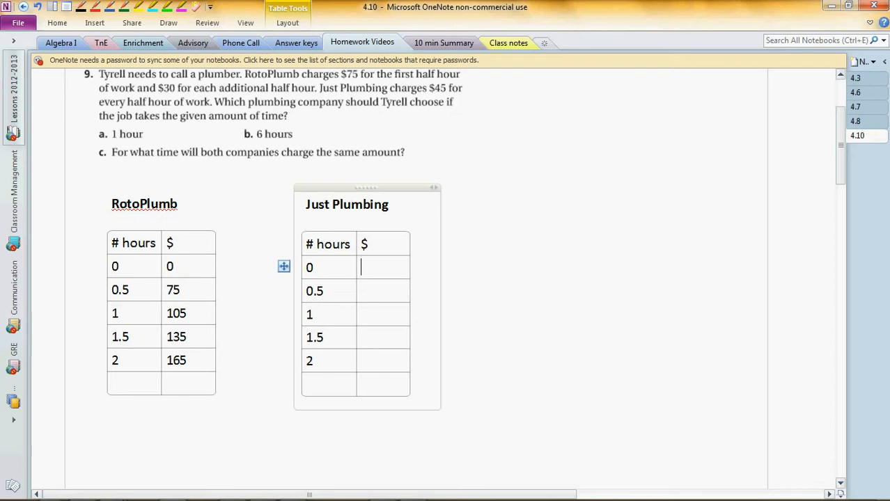
type("0")
left_click(383, 315)
type("9")
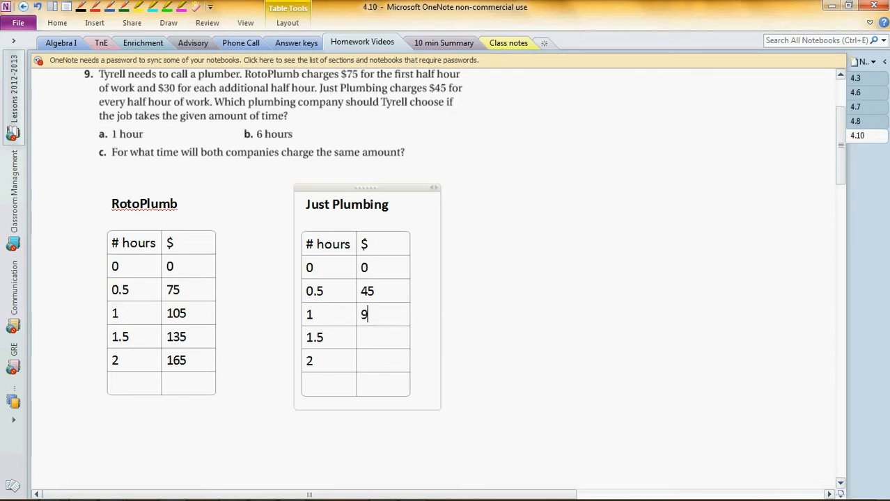
type("0")
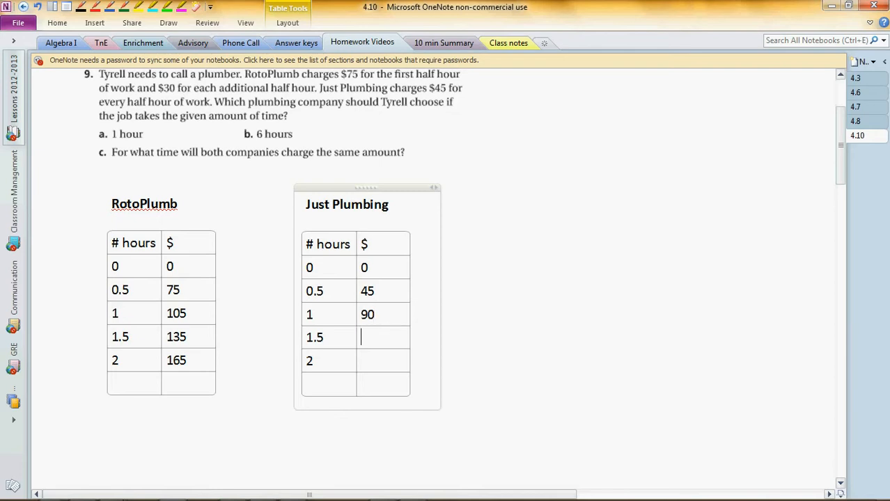
type("135")
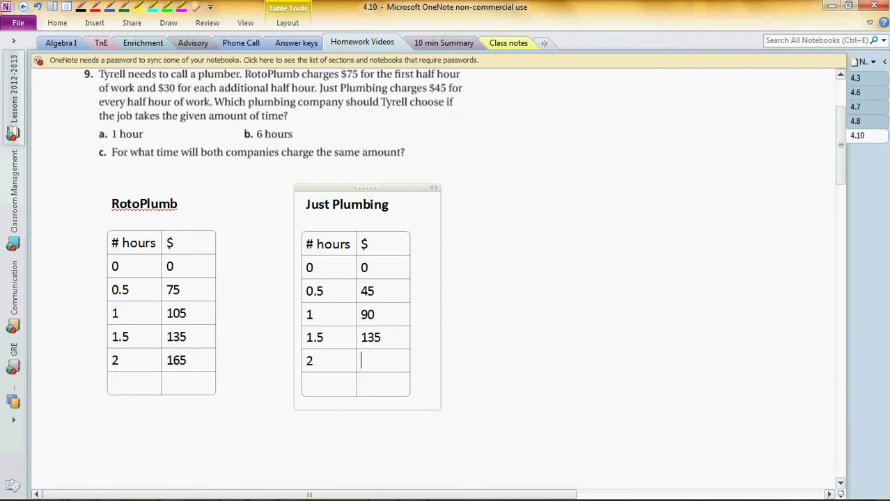
type("180")
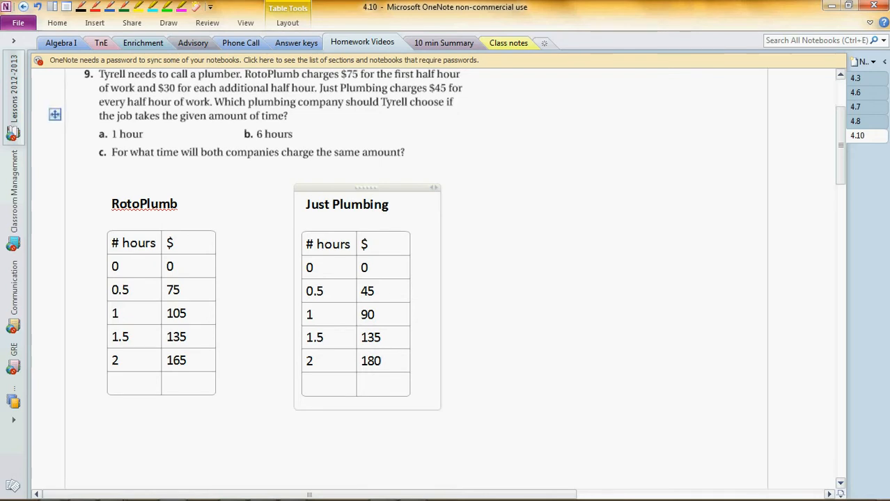
left_click(381, 361)
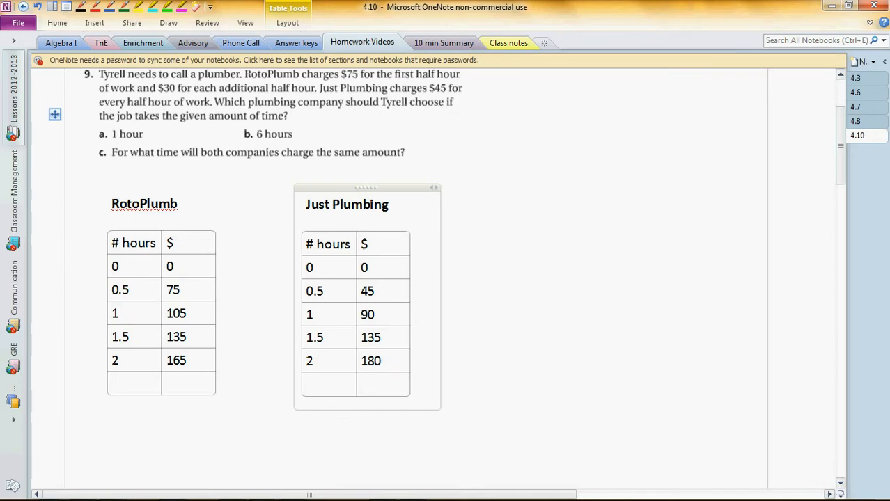
left_click(381, 360)
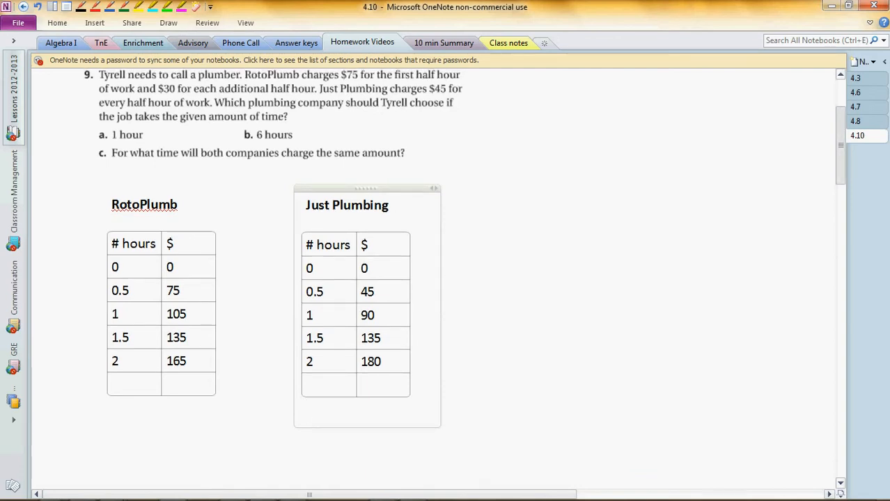
scroll("down", 3)
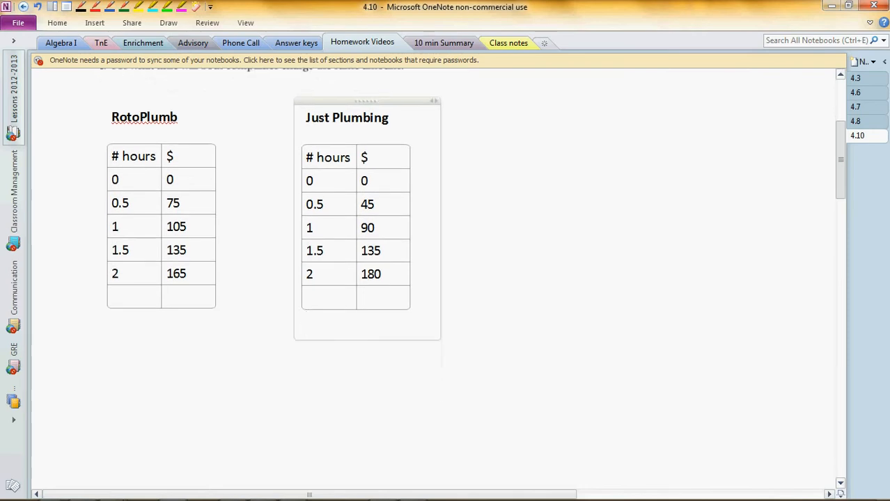
scroll("down", 3)
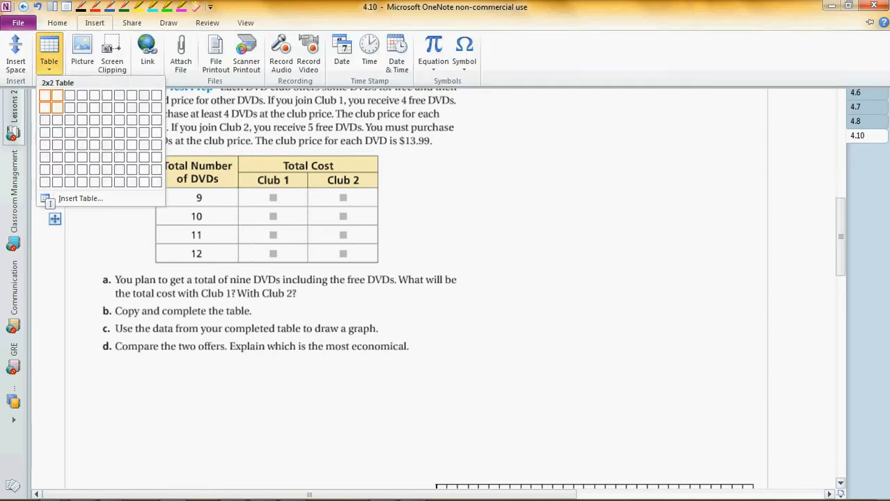
mouse_move(56, 157)
type("Club")
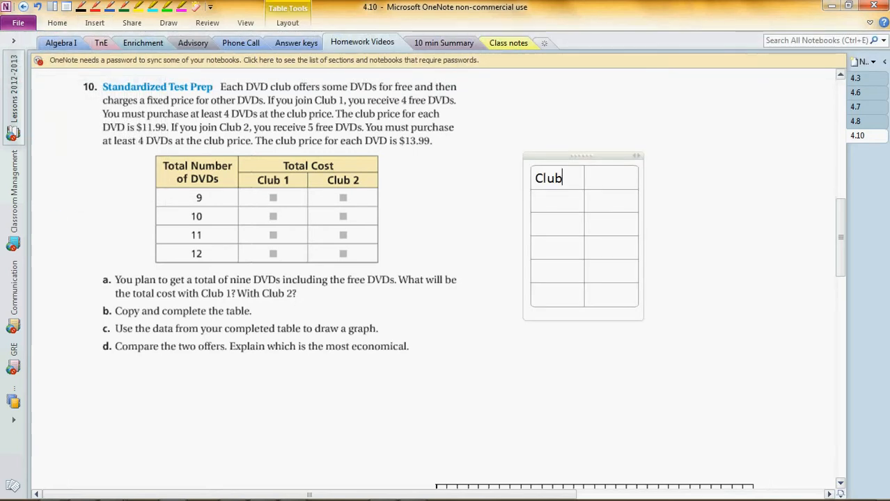
Label the Club 1 and Club 2 columns and write 9-4=5 under Club 1
type("1\tClub2")
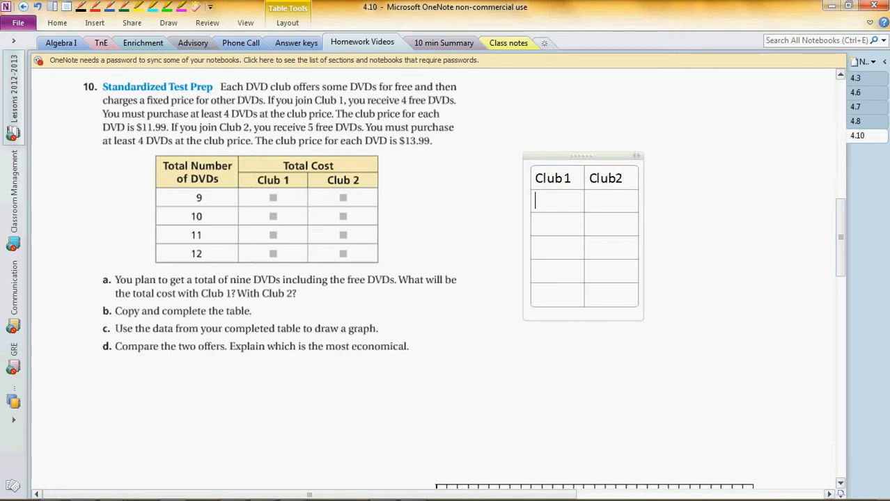
type("b")
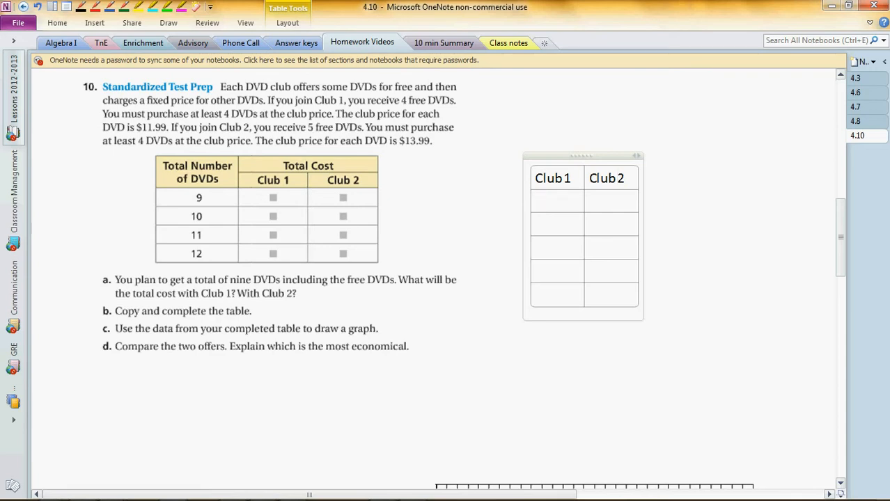
type("4")
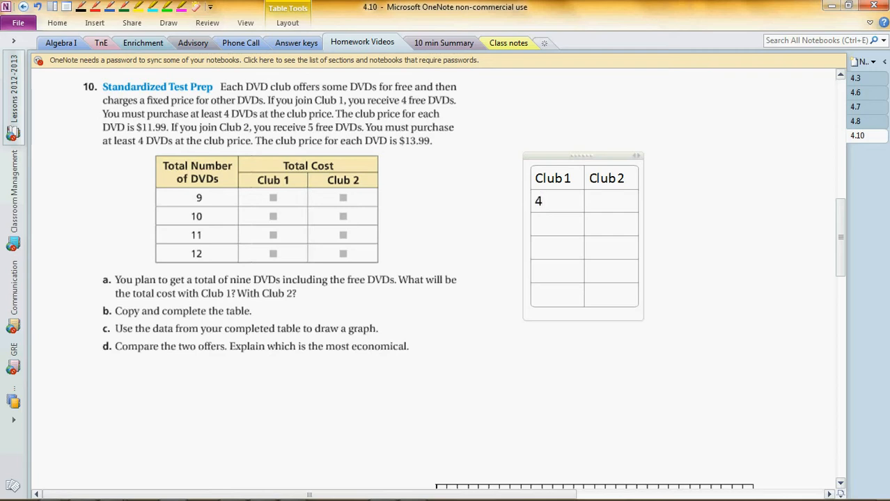
type("9")
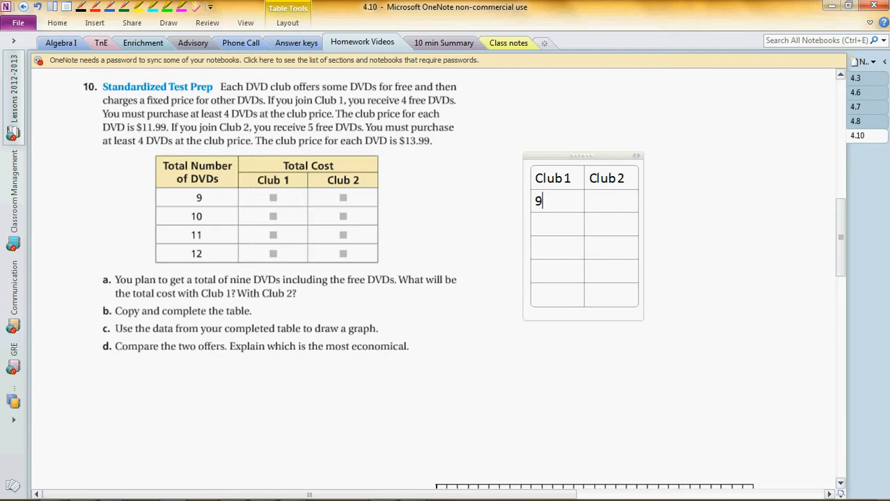
type("-4")
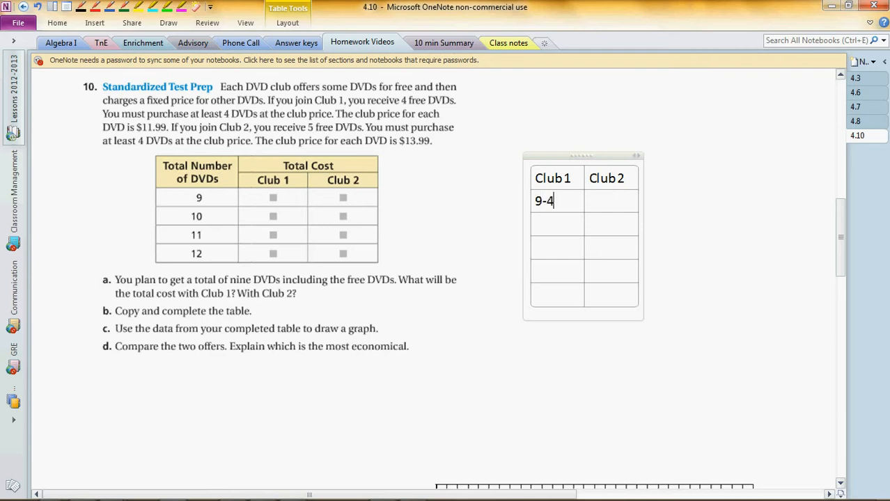
type("=5")
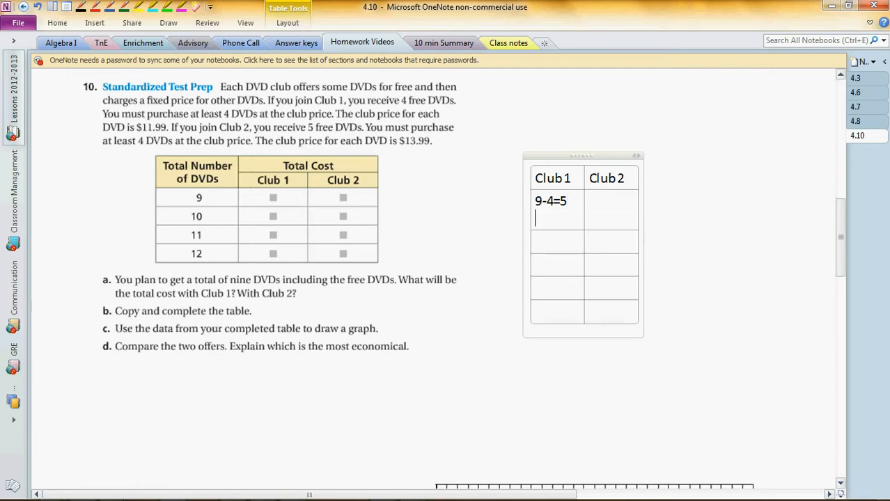
Continue Club 1 with 5(12)=60 and 5(11.99)=59.95
type("5")
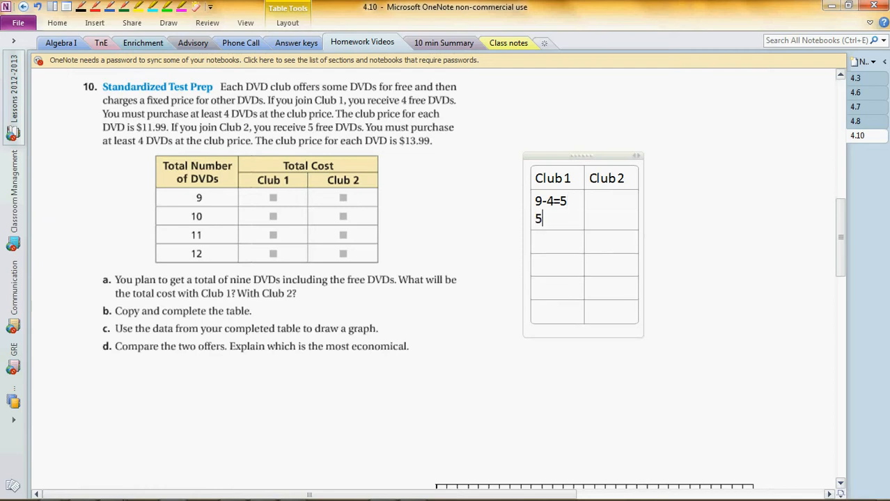
type("()")
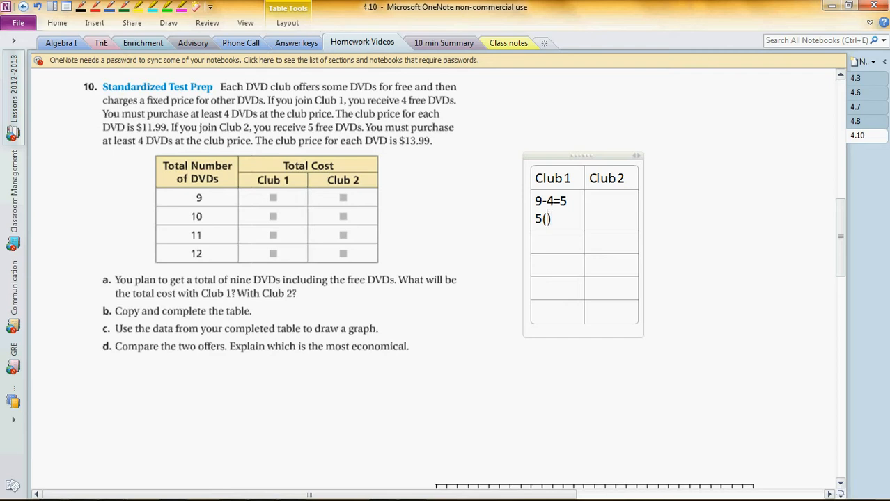
type("12")
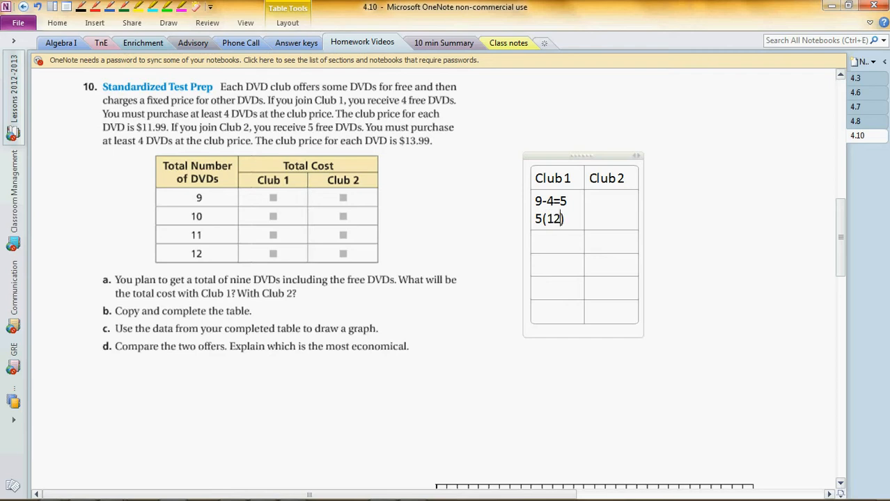
type("=60")
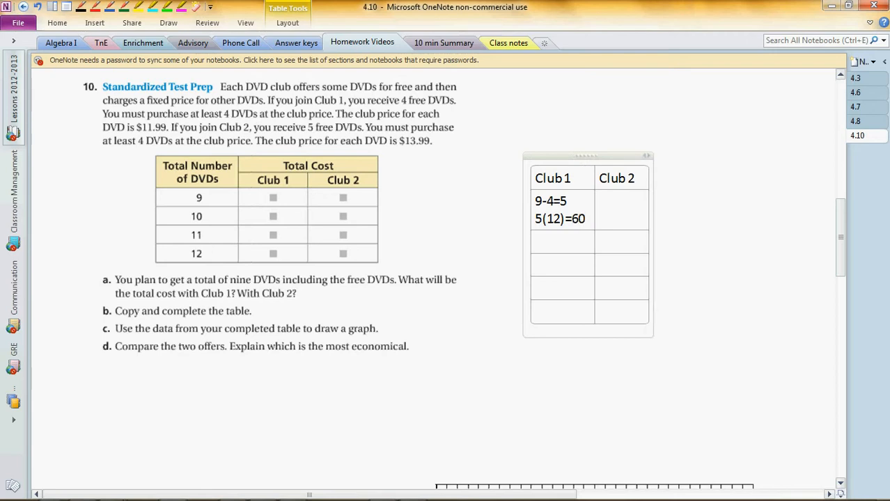
type("5(")
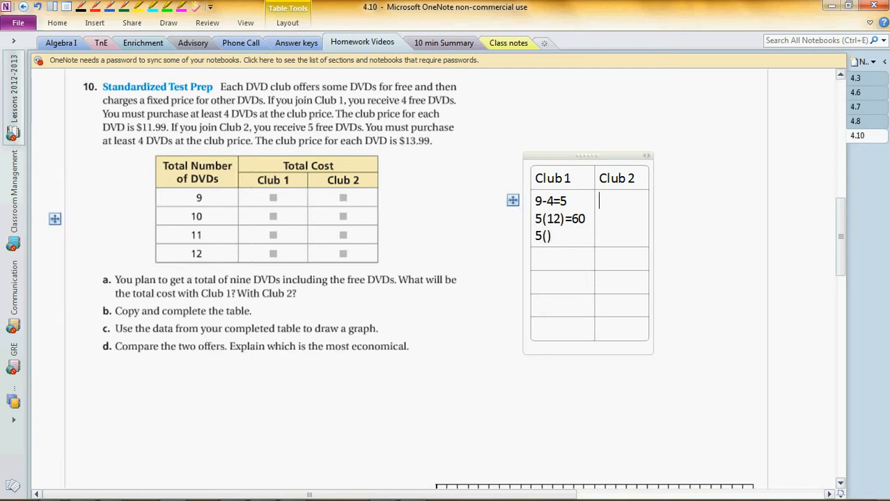
type("11")
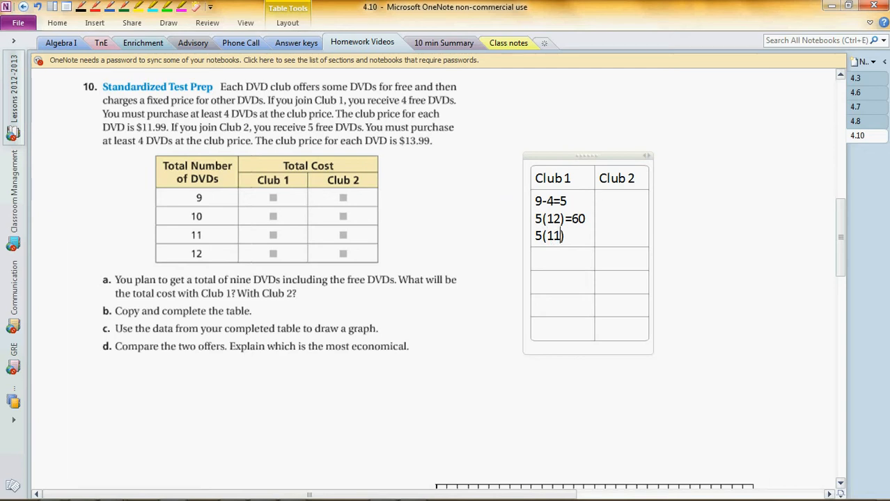
type(".99")
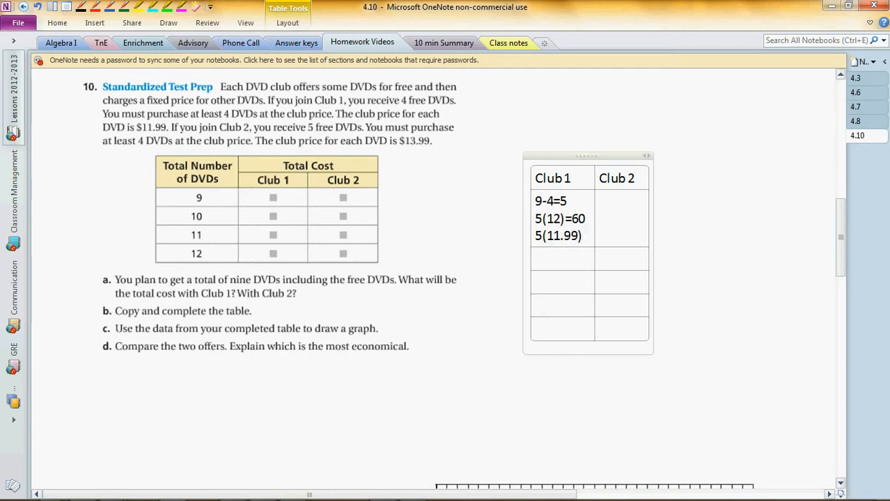
type("=59")
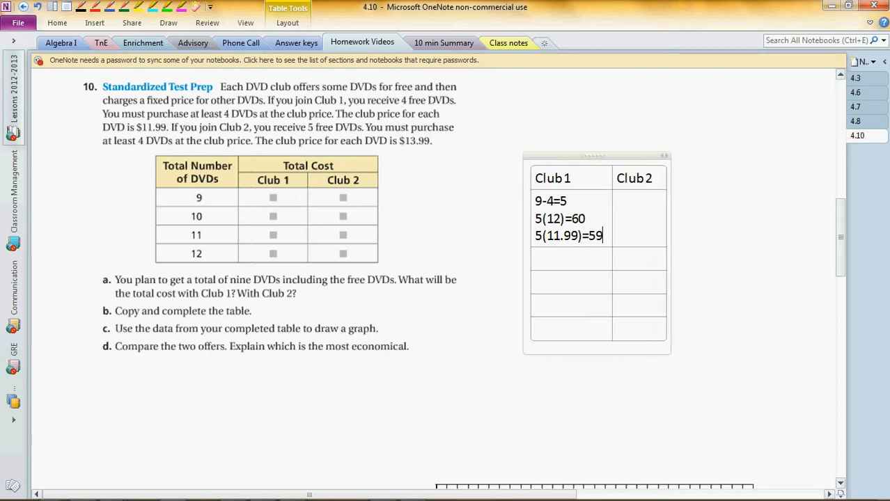
type("95")
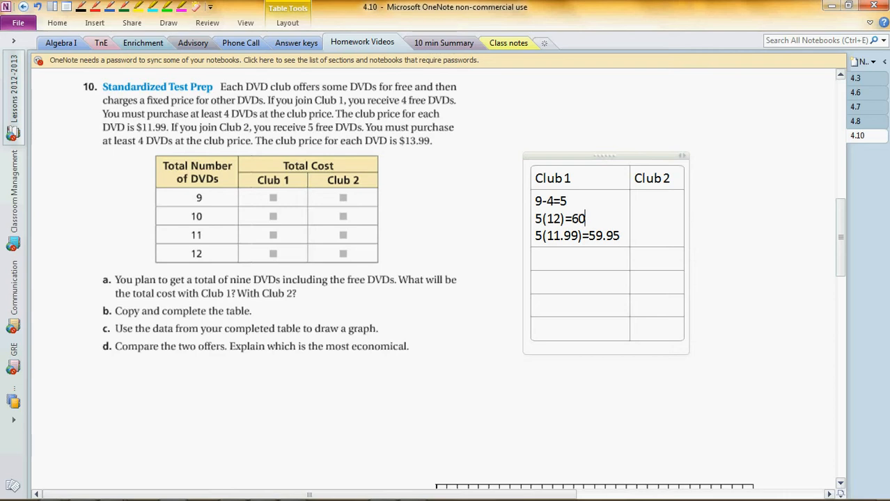
Write 9-5=4 and 4(14)=56 in the Club 2 column
left_click(654, 200)
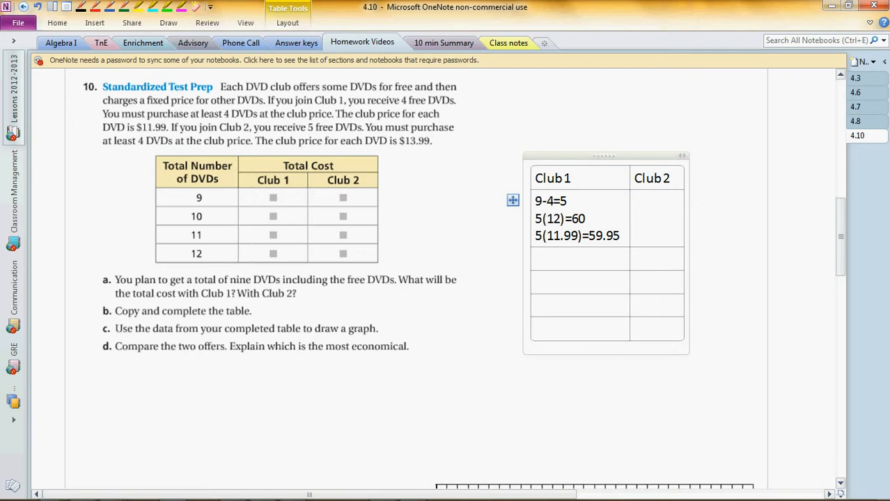
type("9-5")
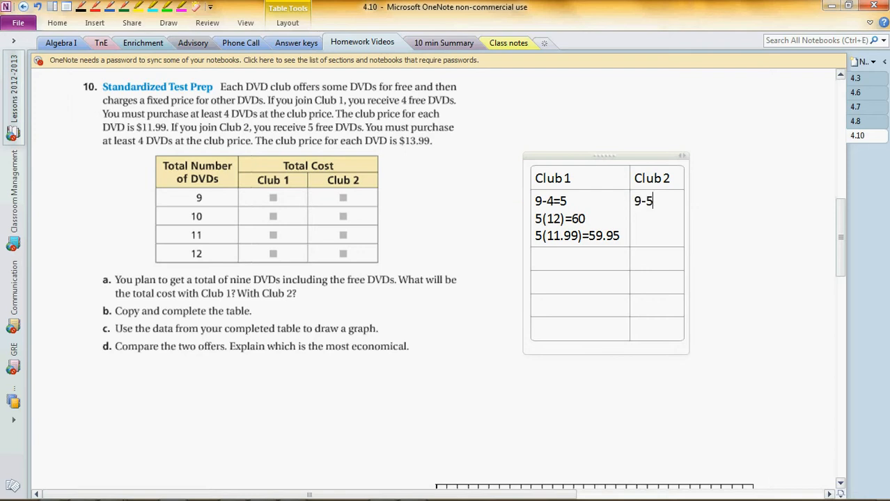
type("=4")
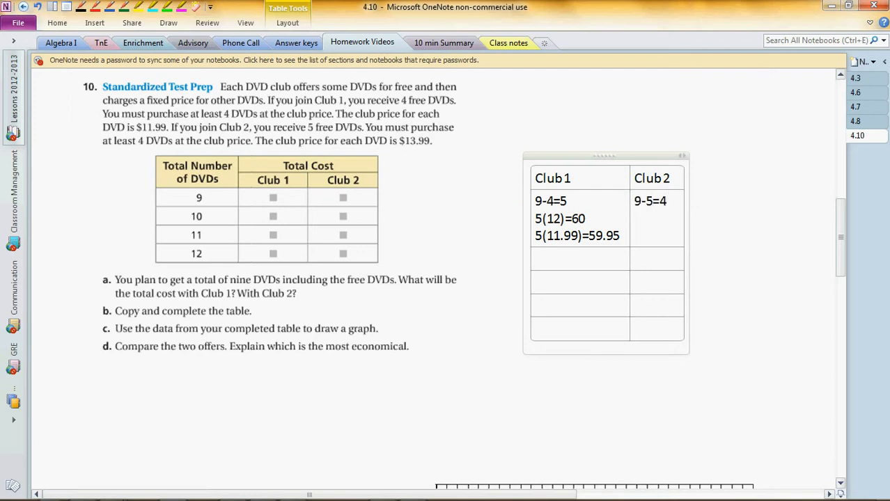
type("4(")
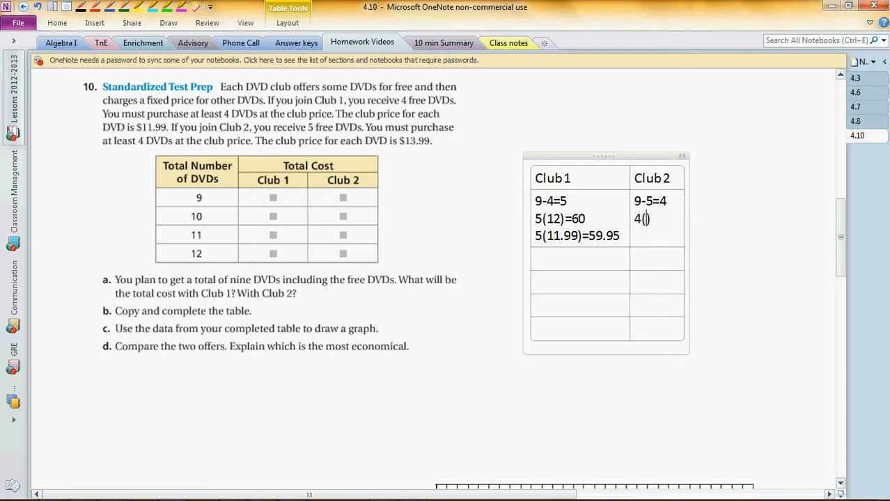
type("1")
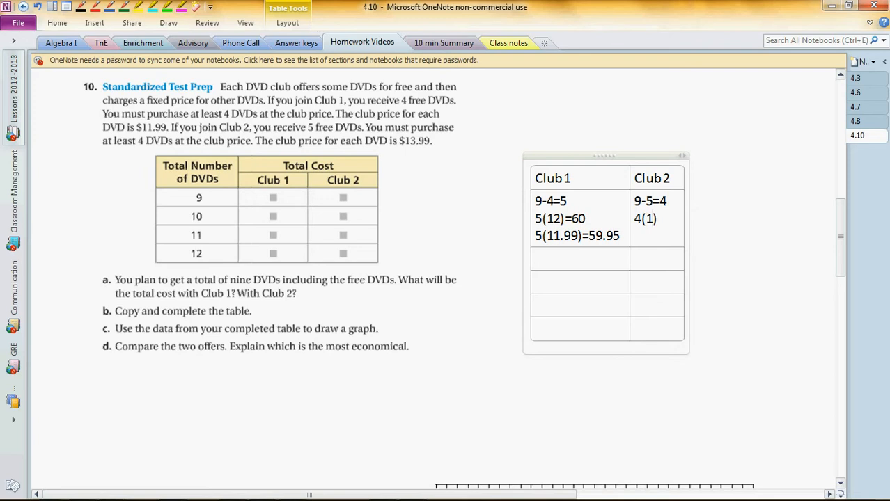
type("4)=")
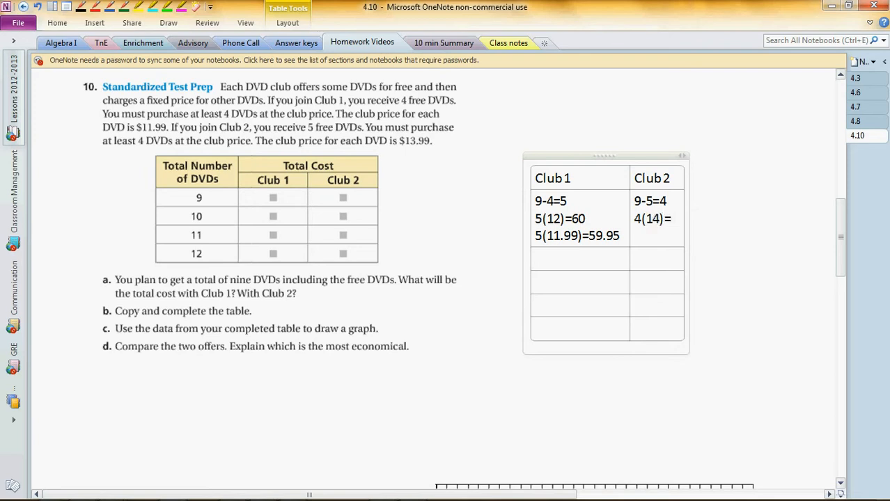
type("56")
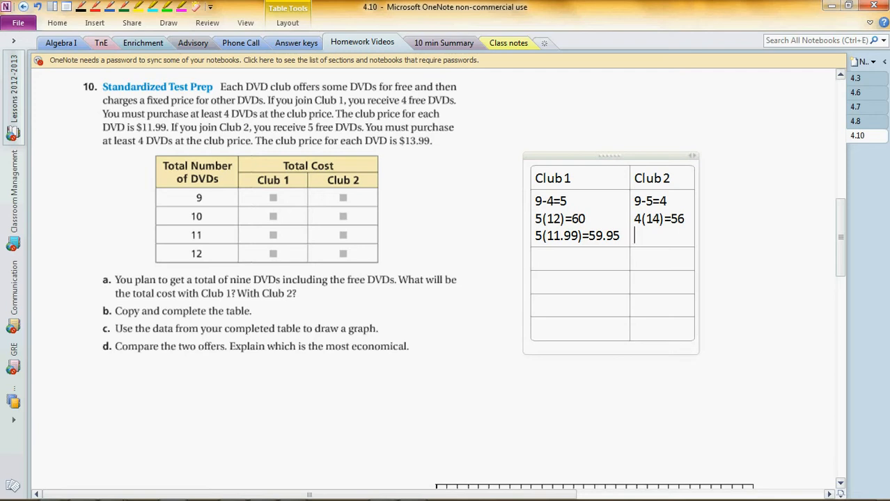
Finish Club 2 with 4(13.99)=55.96
type("4()")
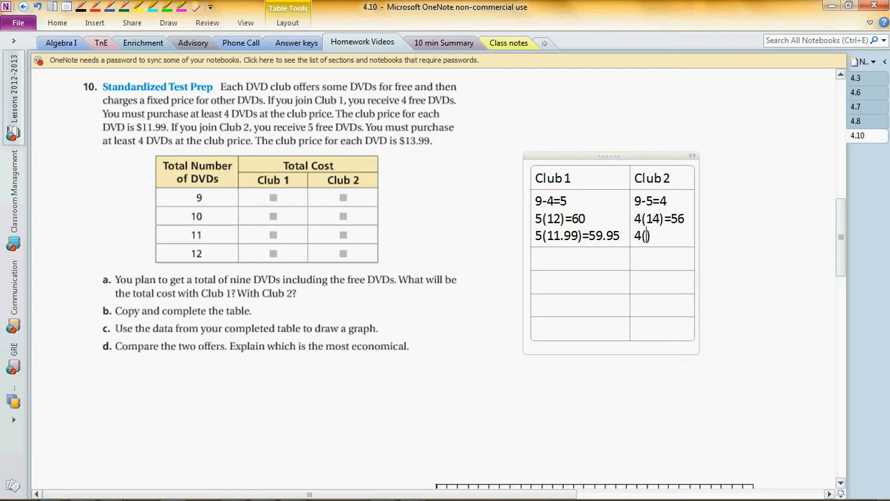
type("13.99")
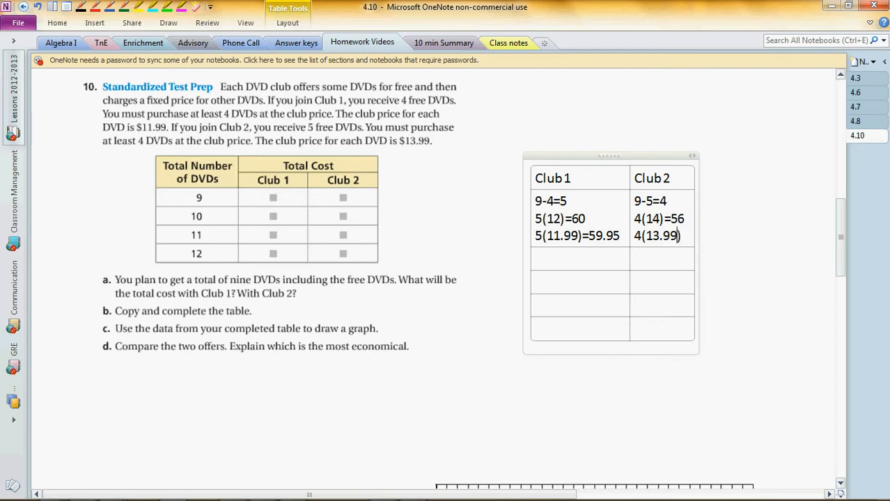
type("=55")
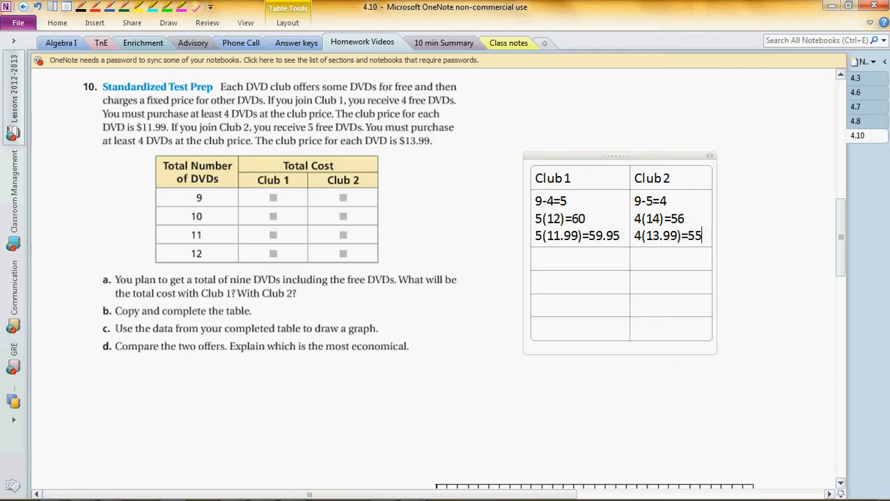
type(".96")
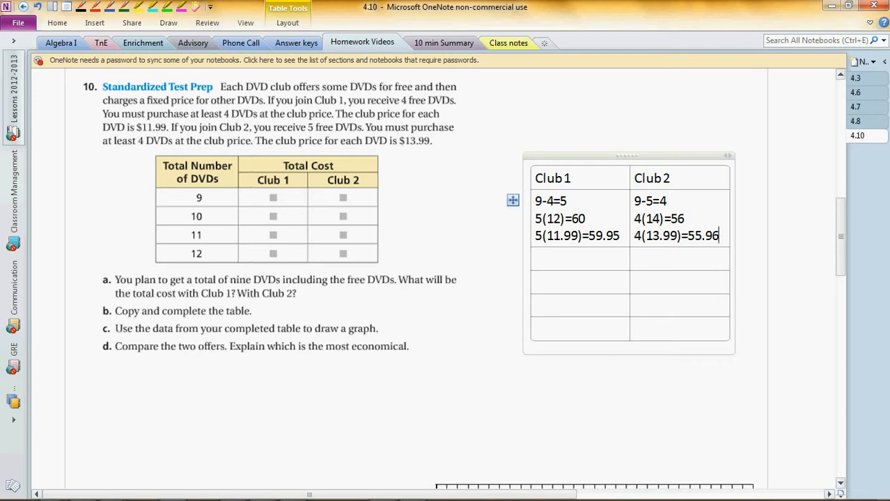
Scroll to problem 11 and its blank grid and pick a spot below it
scroll("down", 3)
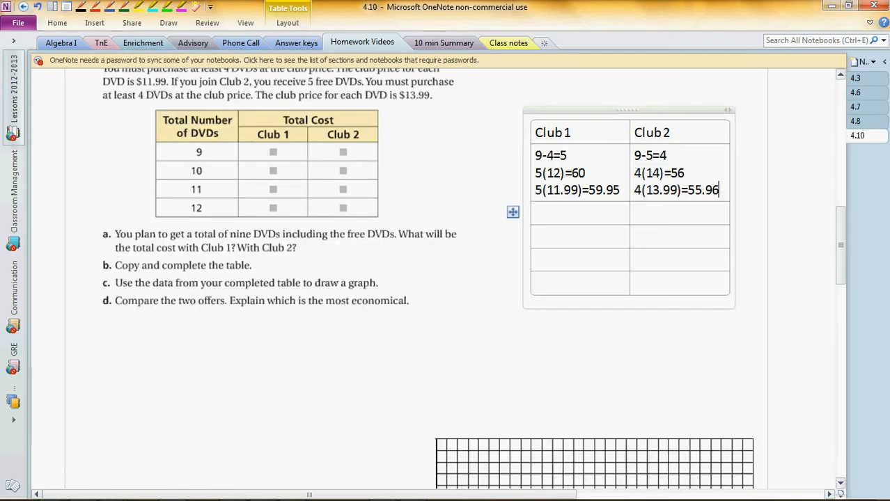
scroll("down", 3)
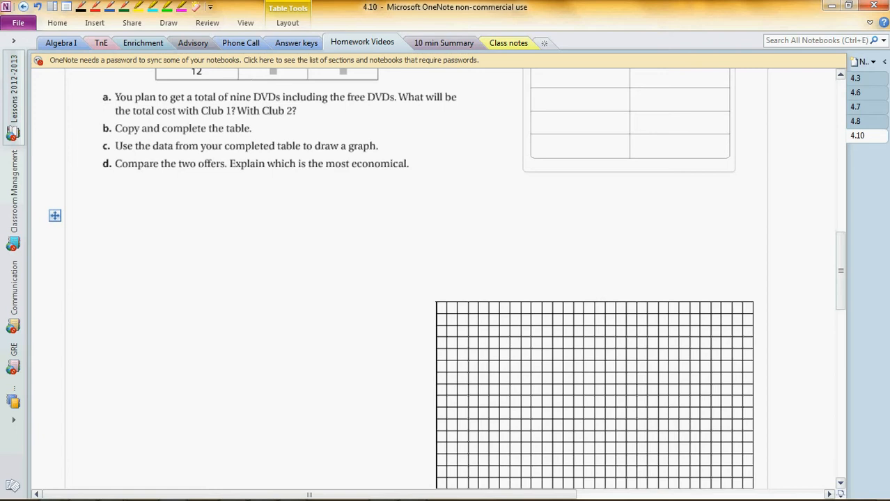
scroll("down", 3)
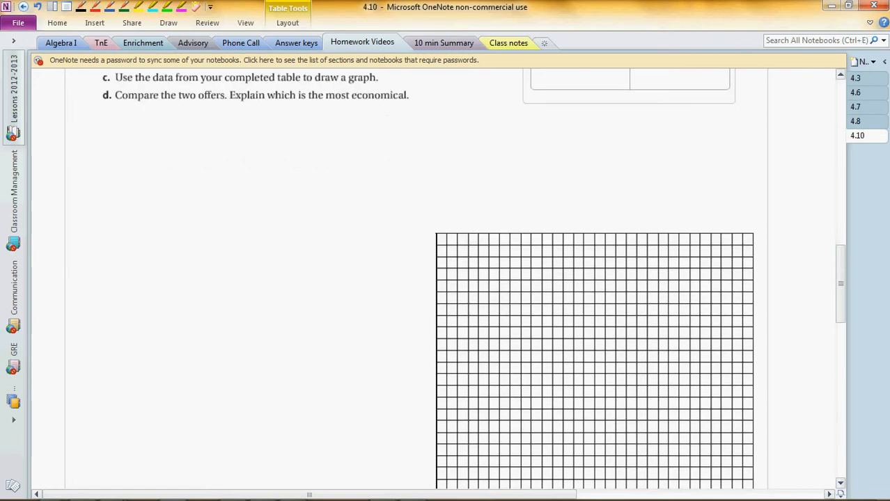
scroll("down", 3)
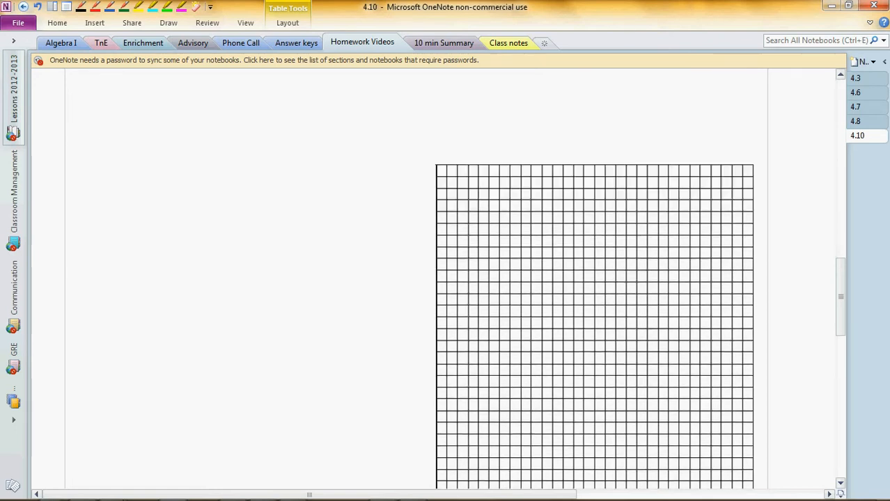
scroll("up", 3)
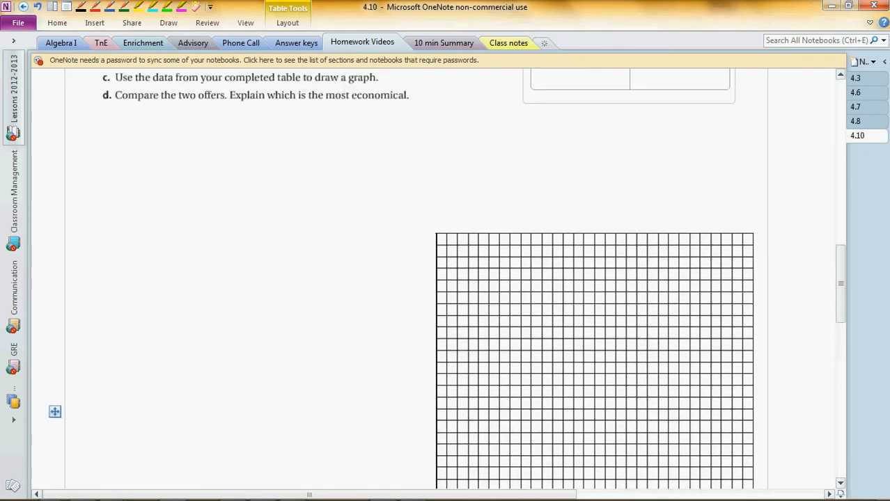
scroll("up", 3)
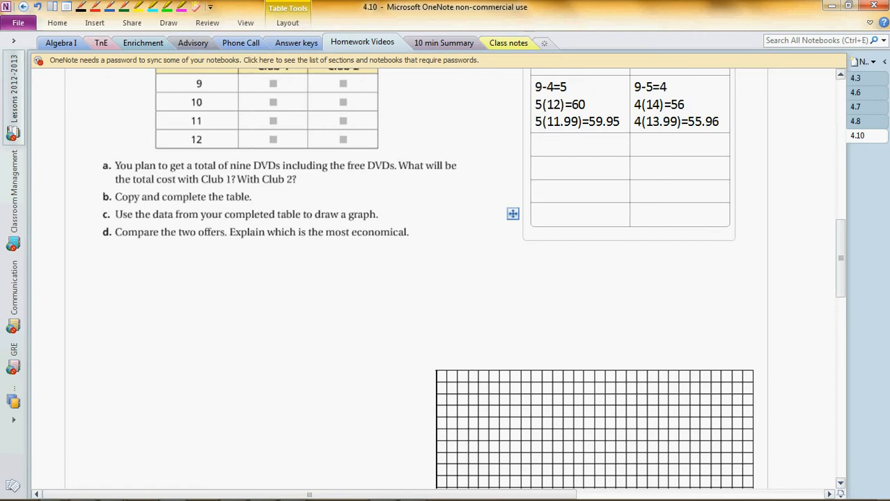
scroll("down", 3)
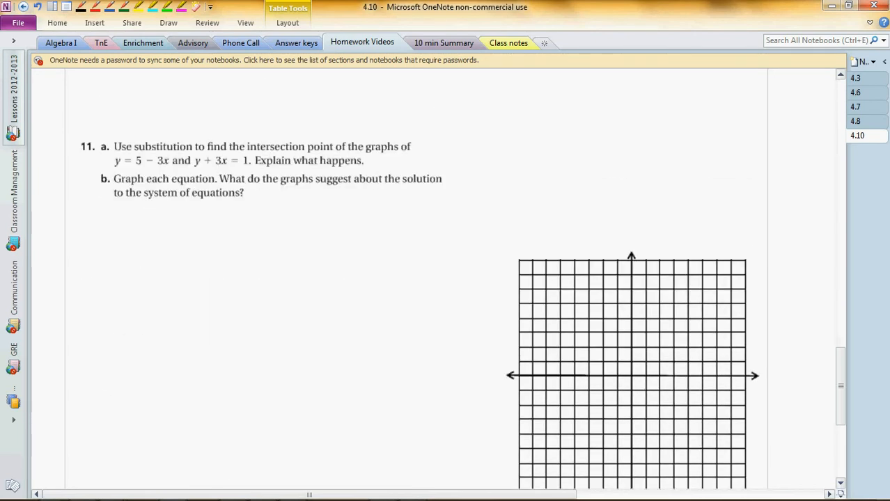
scroll("down", 3)
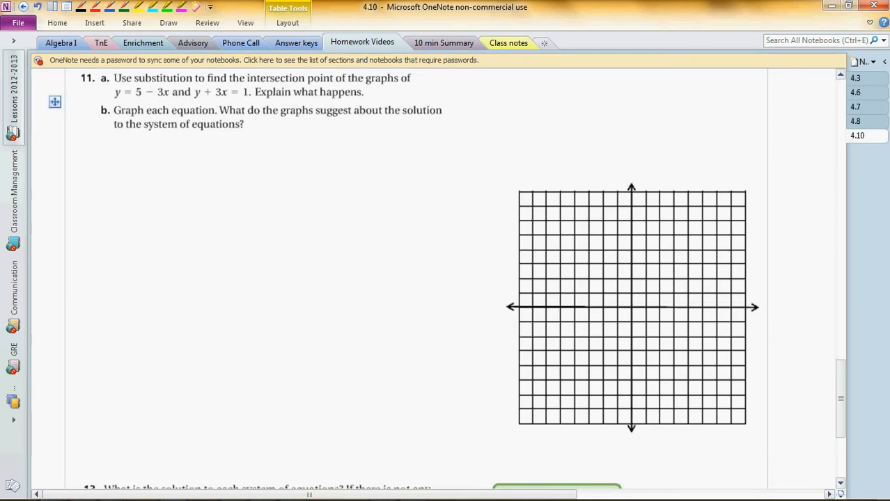
left_click(630, 306)
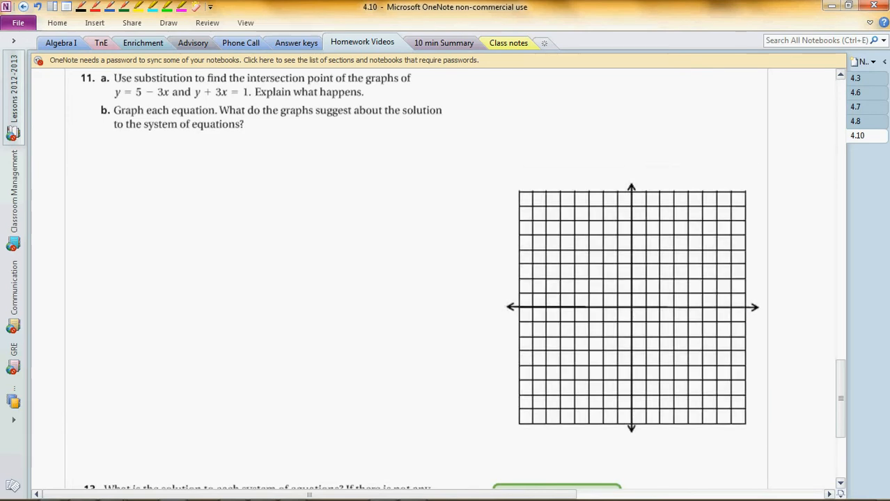
Insert an equation with y = 5 − 3x and y + 3x = 1 below problem 11
left_click(95, 22)
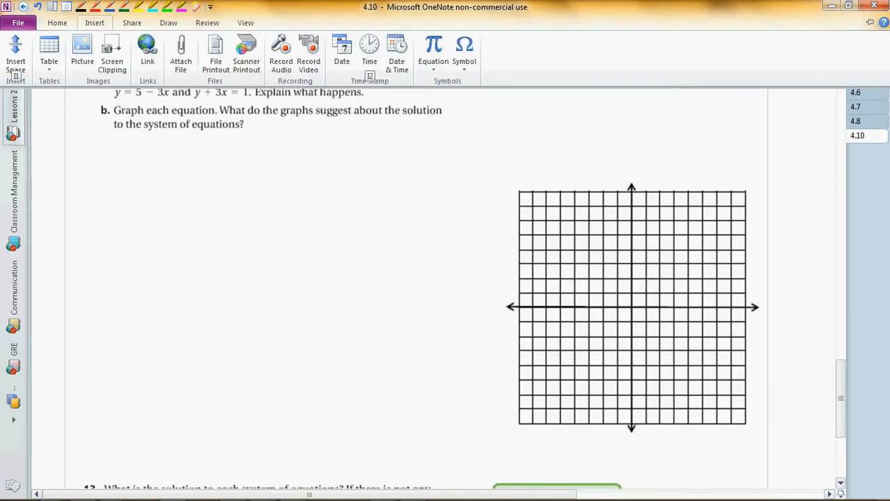
left_click(431, 49)
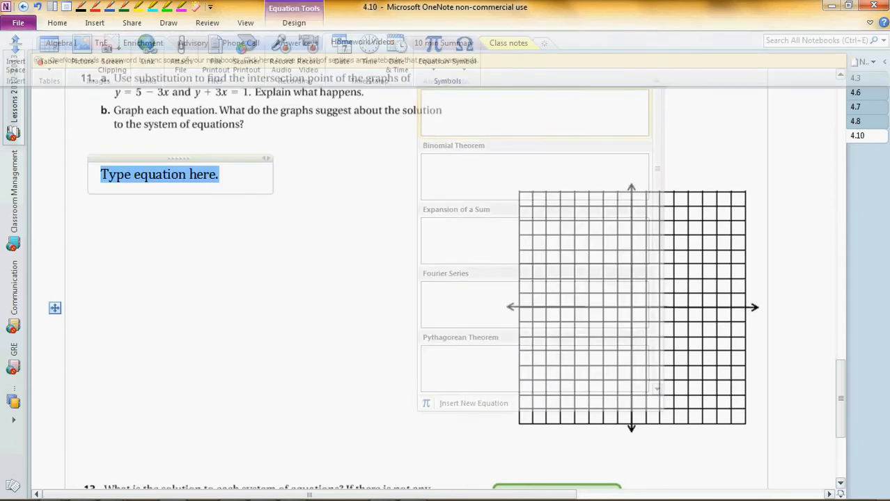
type("y = 5")
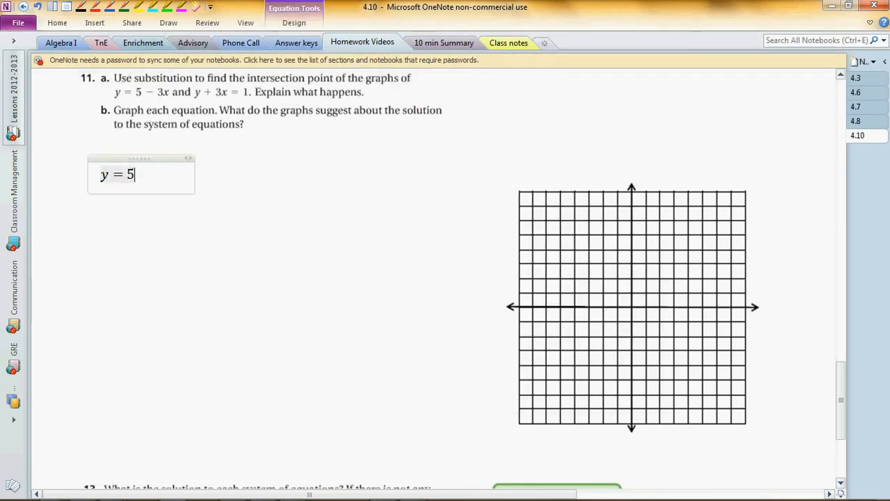
type("- 3x")
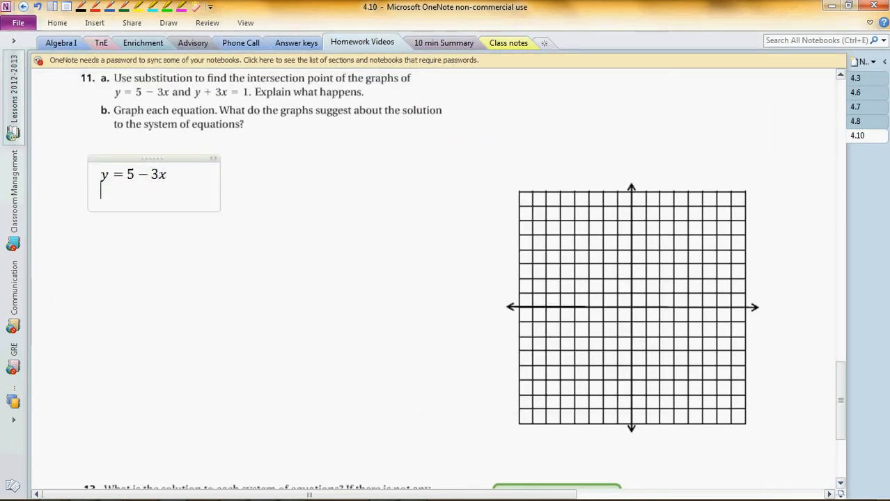
type("y+3x")
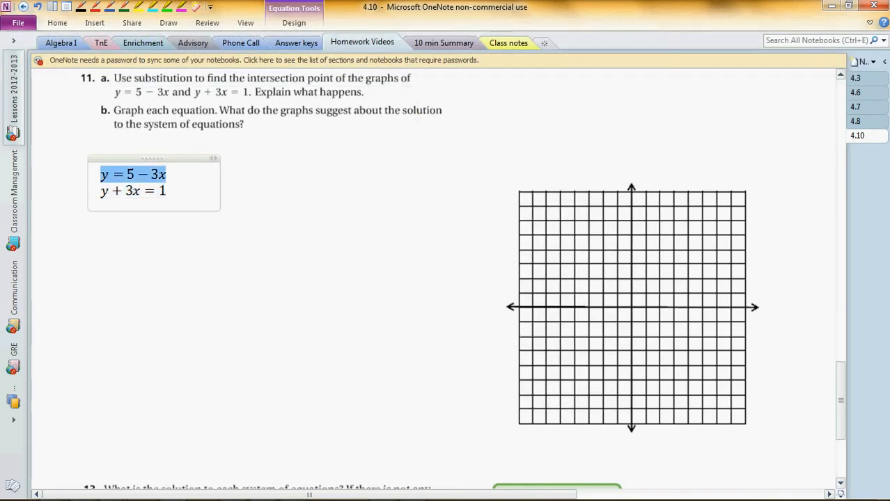
Copy y + 3x = 1 into an arrow-bulleted step and substitute 5 − 3x for y
left_click(134, 223)
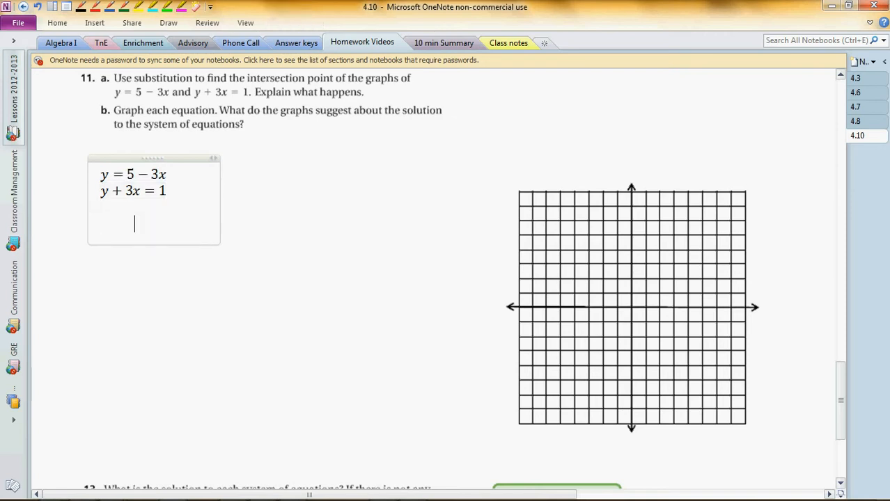
key("ctrl+v")
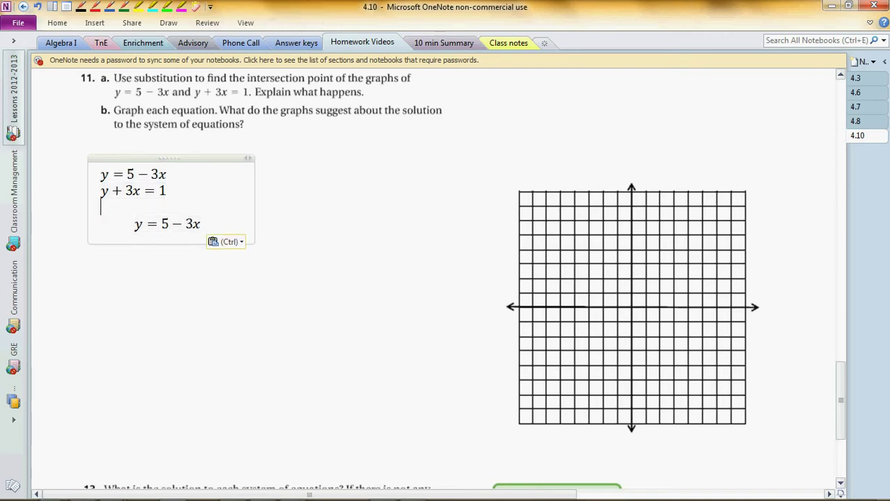
double_click(167, 223)
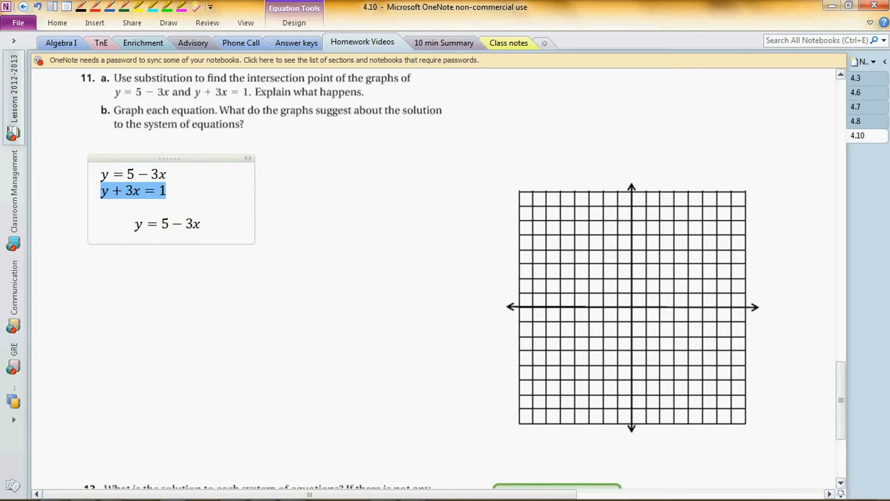
key("ctrl+v")
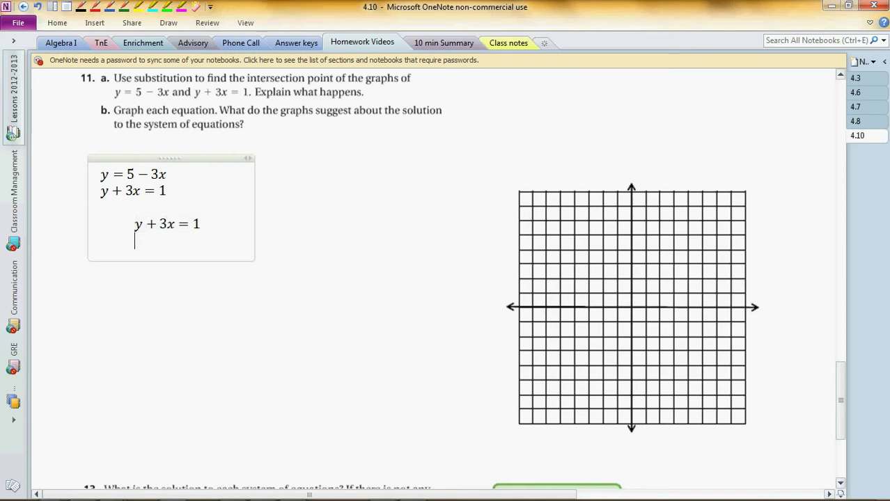
left_click(247, 43)
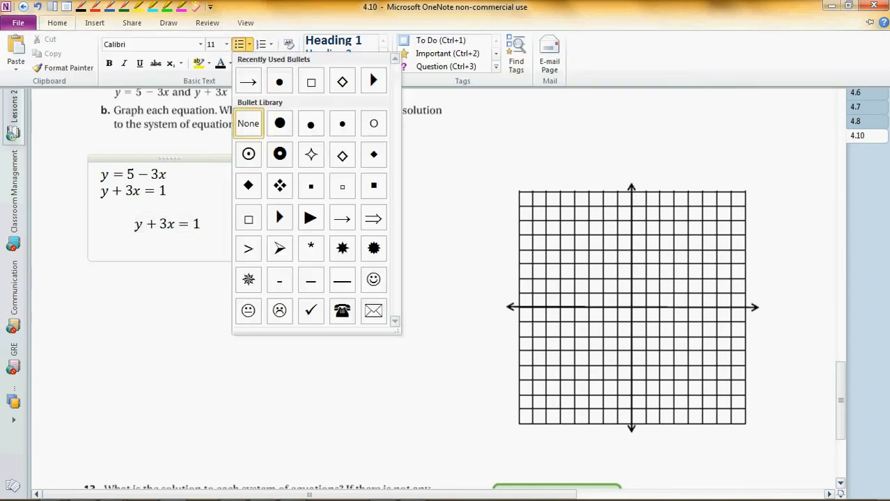
left_click(247, 81)
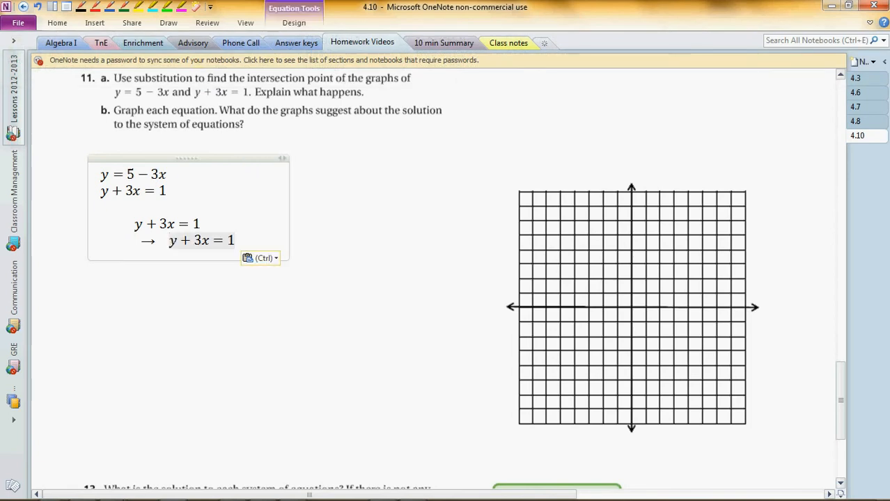
double_click(146, 174)
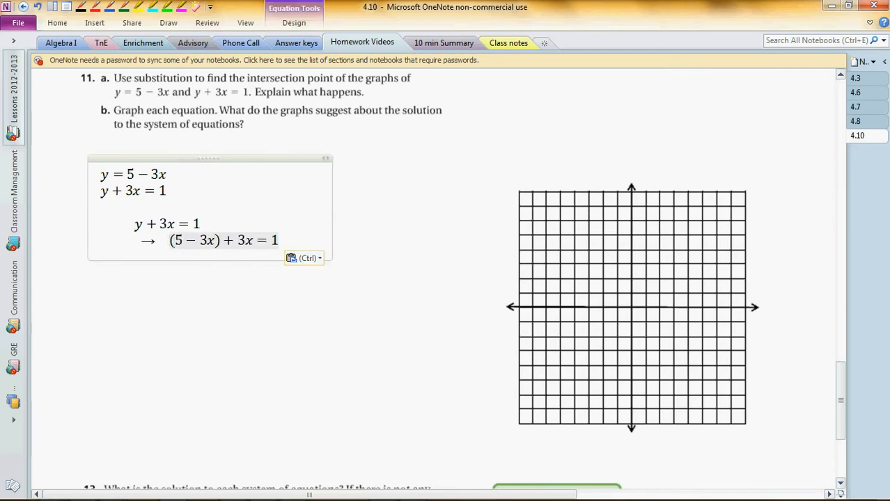
Simplify the step to 5 = 1, mark it not true, and conclude no solution
left_click(279, 240)
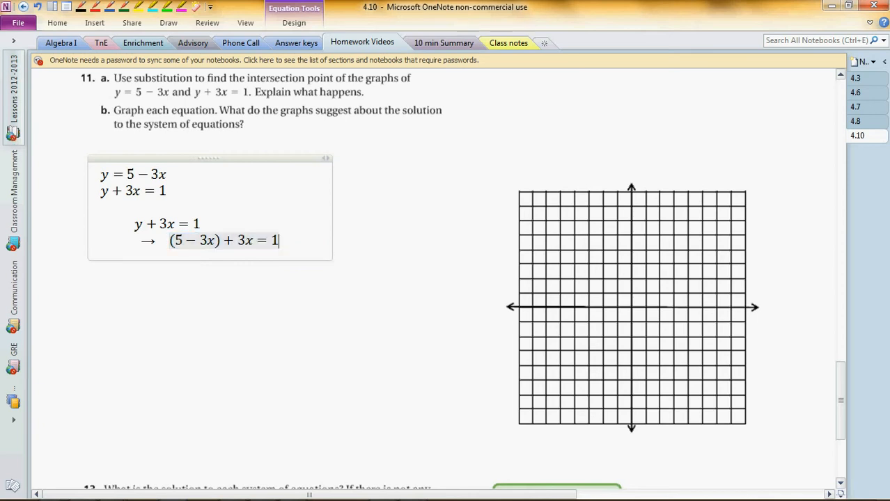
key("ctrl+v")
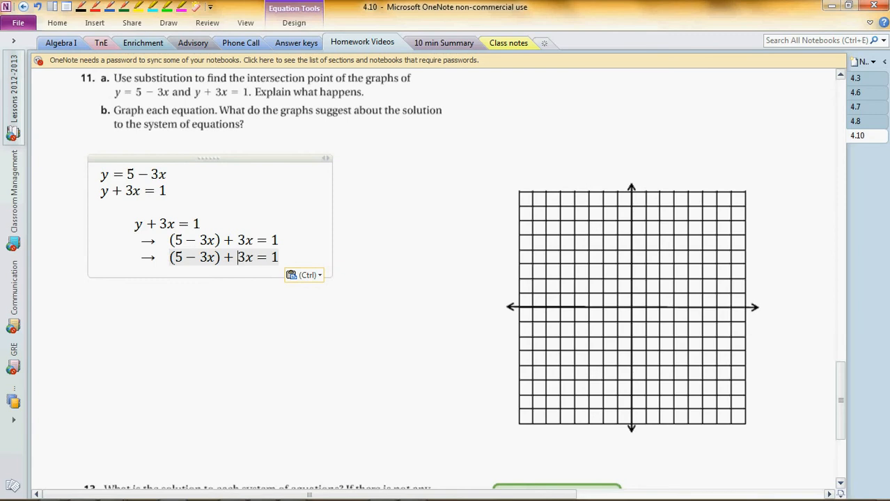
double_click(193, 256)
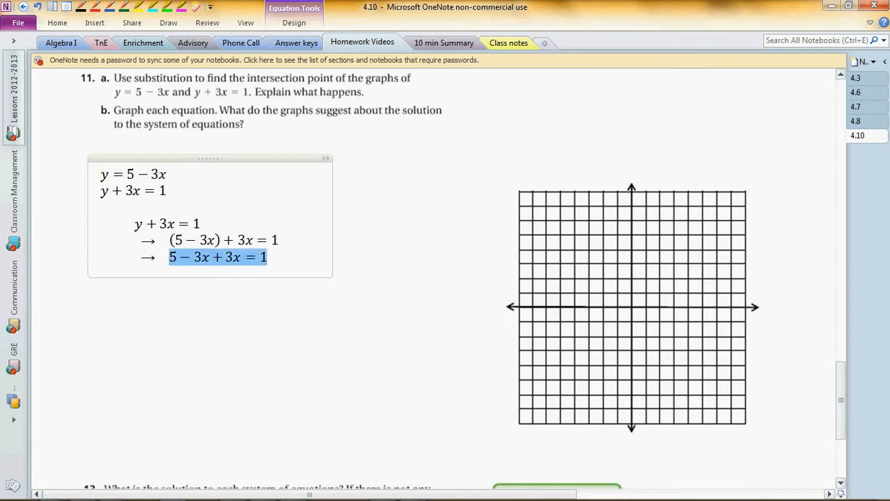
key("ctrl+v")
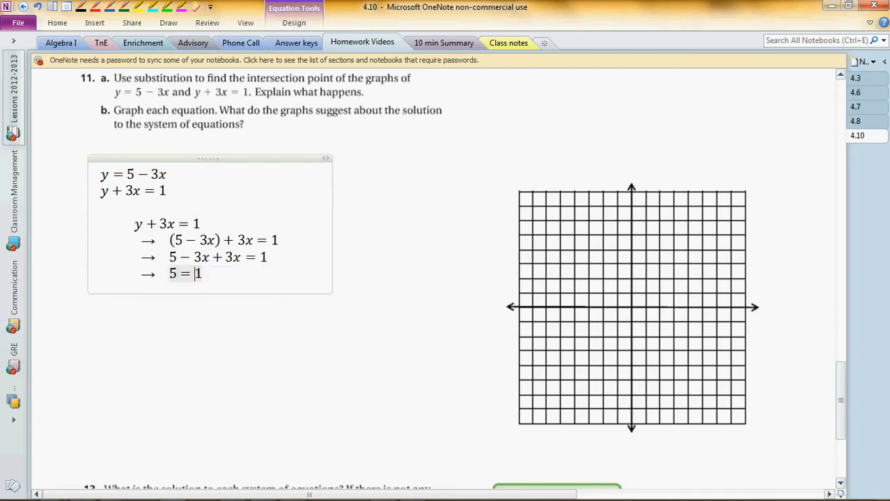
type("not tu")
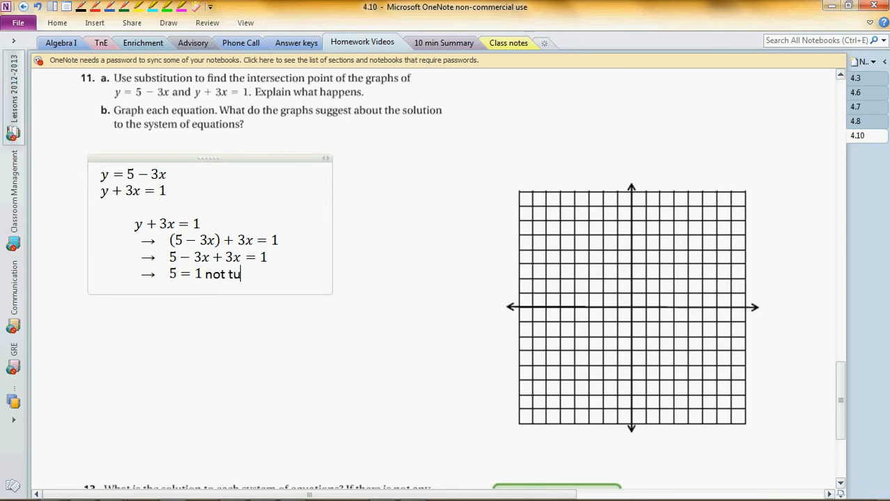
type("ue")
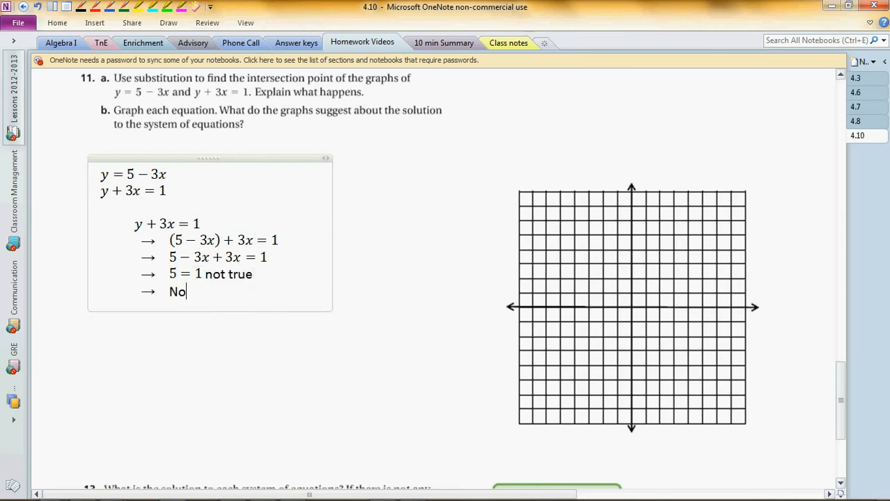
type("so")
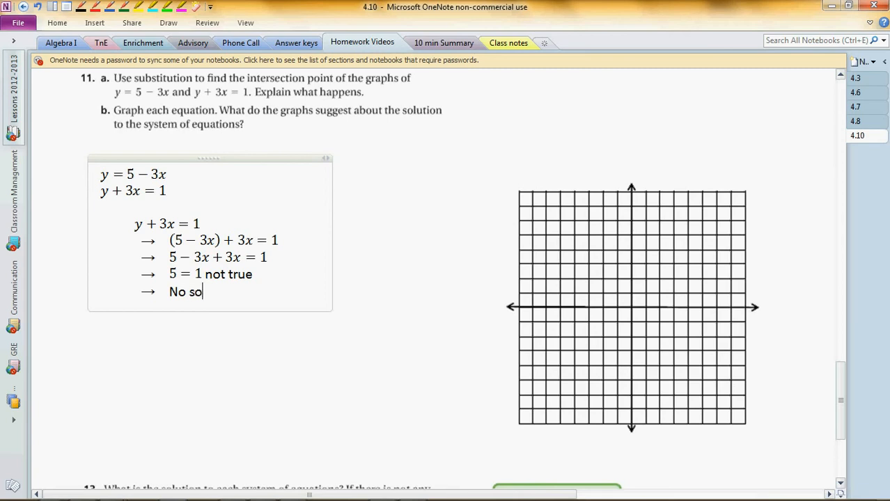
type("lution")
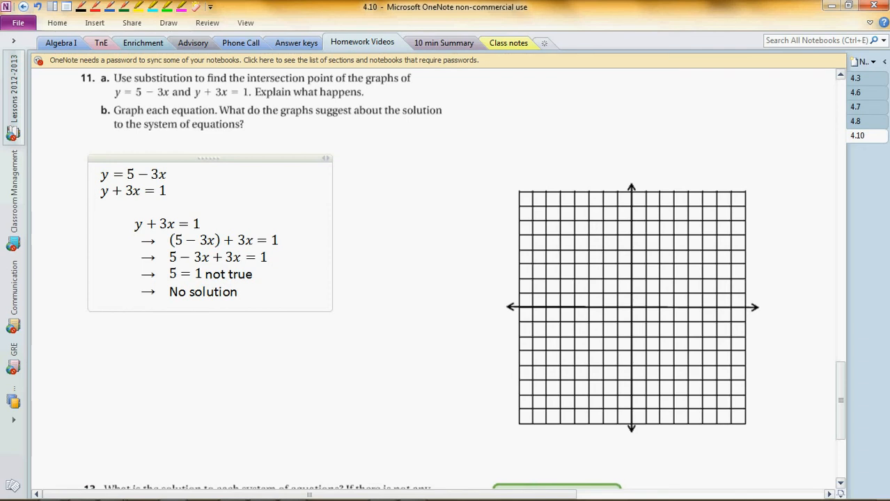
scroll("down", 3)
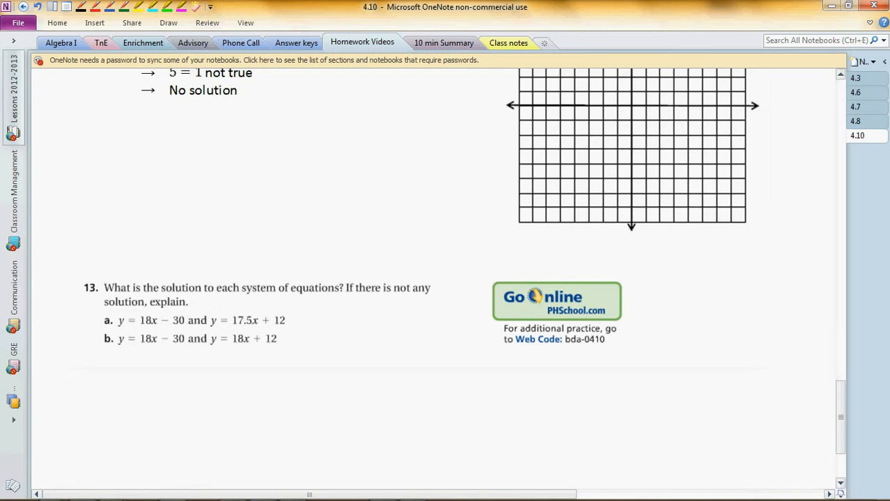
scroll("up", 3)
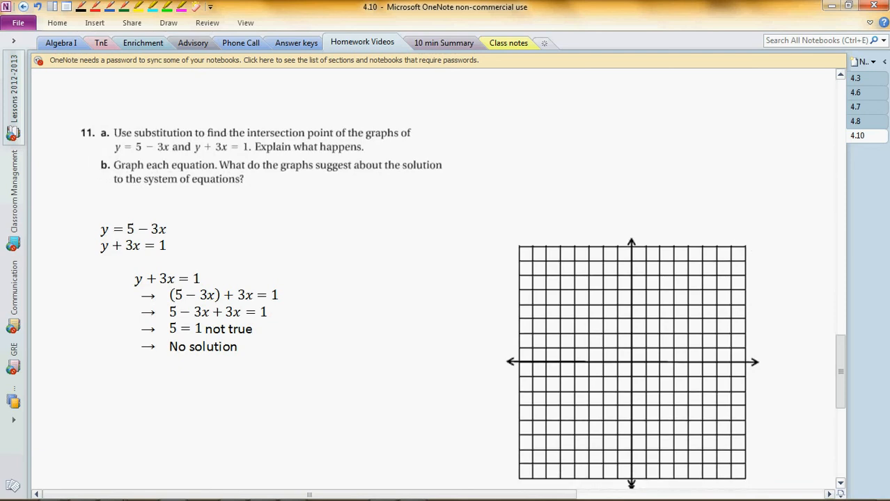
scroll("up", 3)
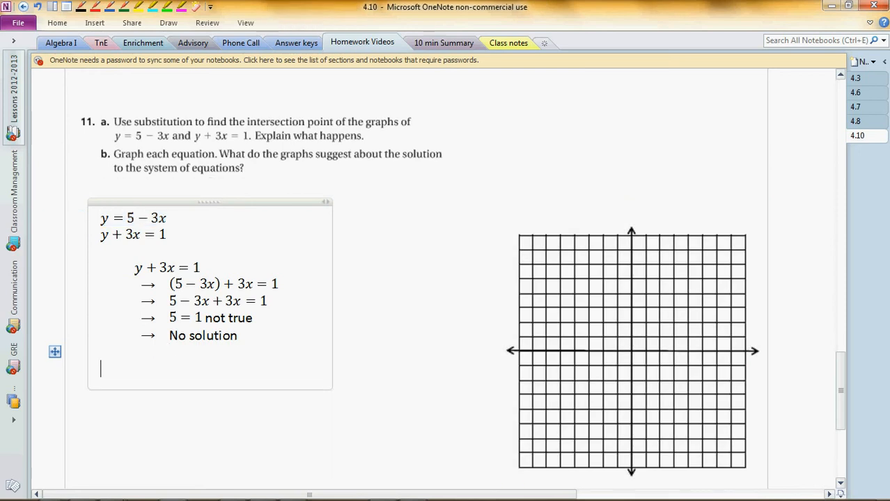
Write part (b) substituting x = 0 into y = 5 − 3x and its point
type("(b) y = 5 − 3x")
type("x = 0: y = 5 − 3x")
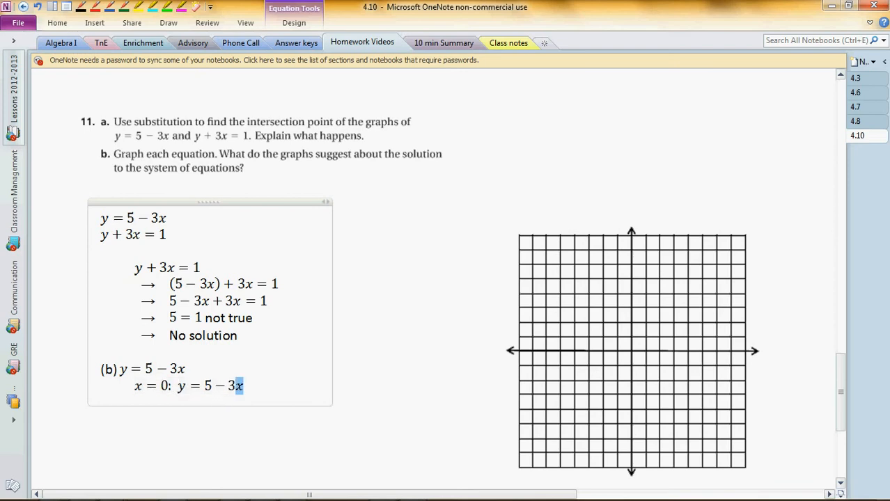
type("(0)")
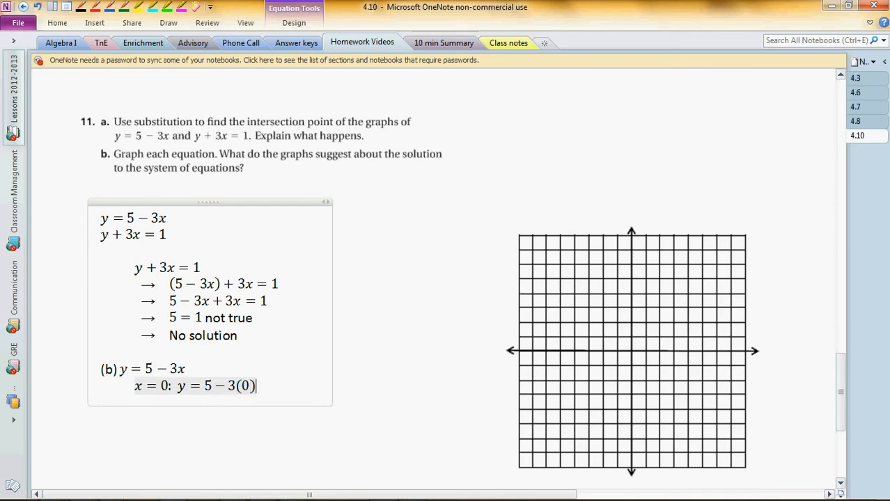
type("= 2")
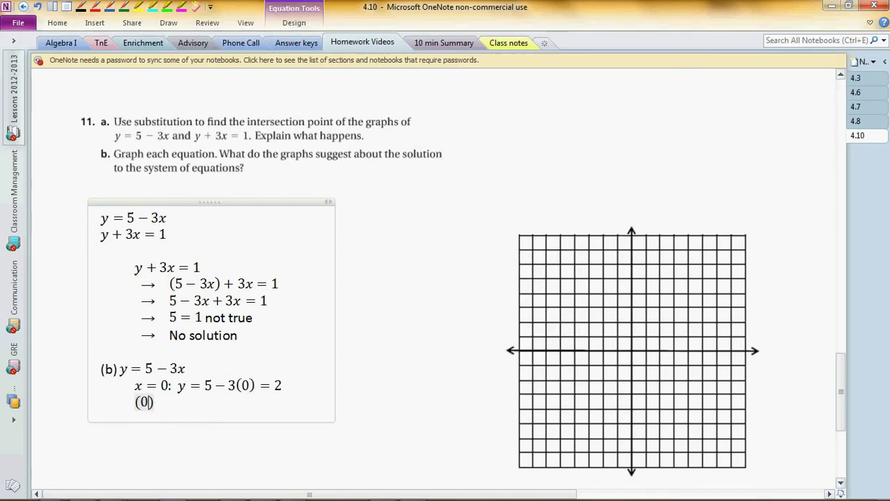
type(", 2")
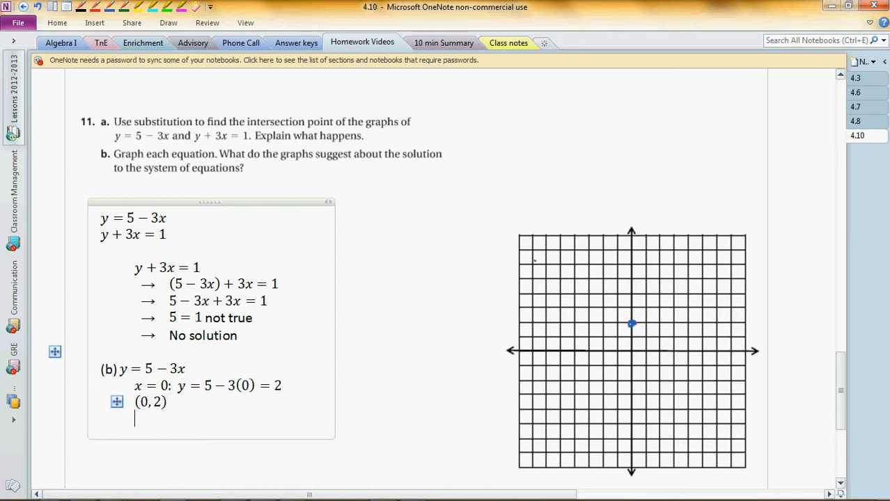
Add the x = 1 line, fix the result to 5, and write points (0, 5) and (1, 2)
key("ctrl+v")
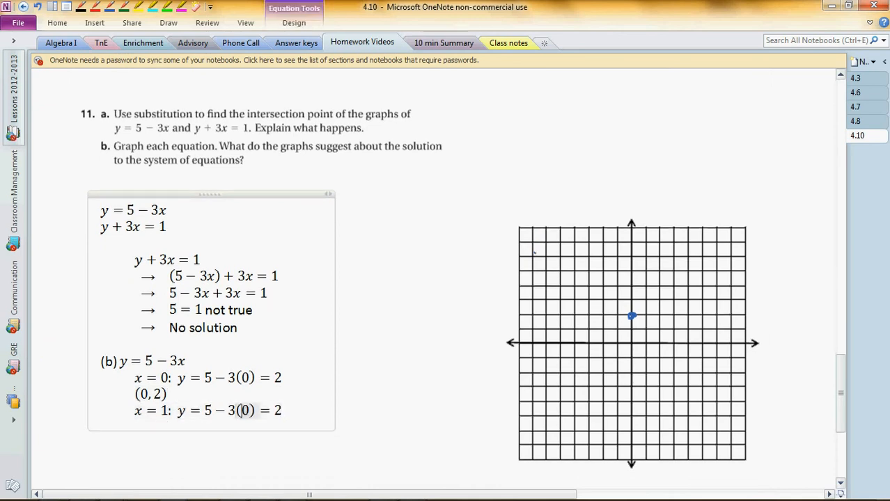
type("1")
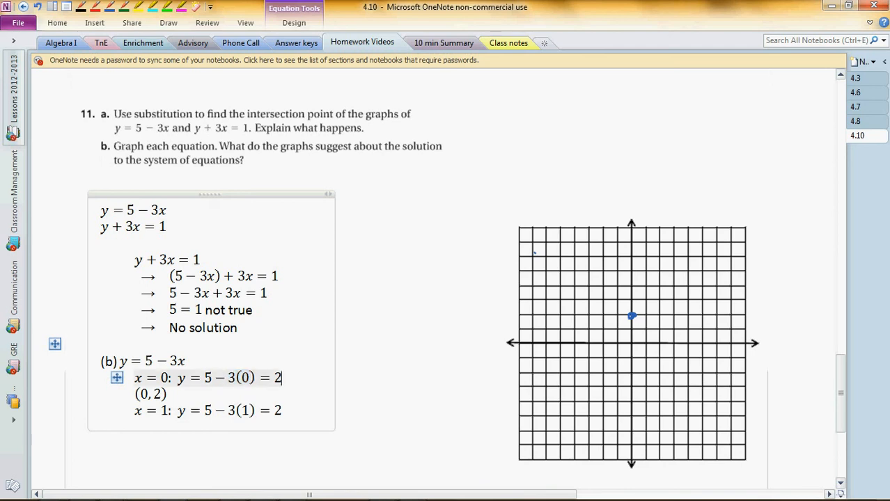
type("5")
left_click(151, 394)
type("5")
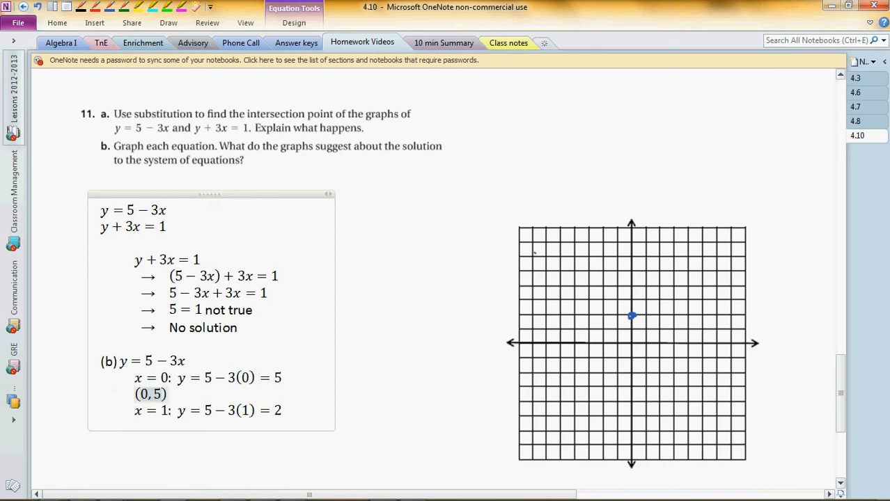
left_click(95, 23)
type("(1")
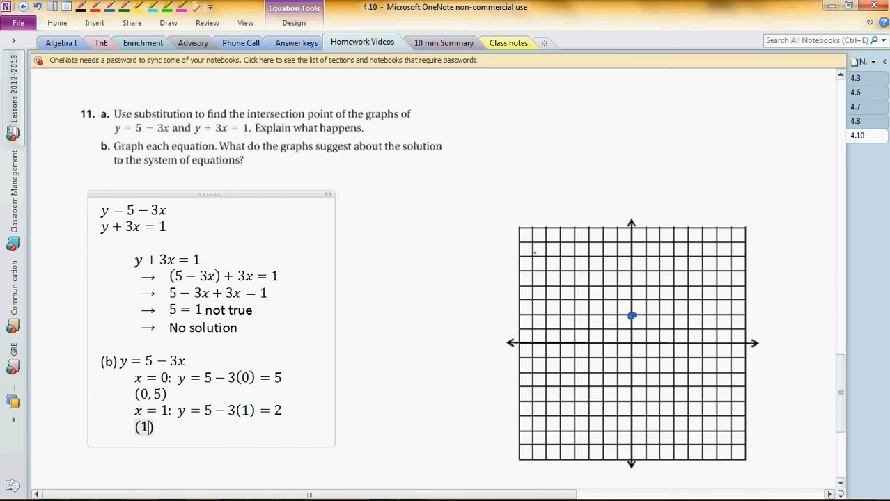
type(", 2")
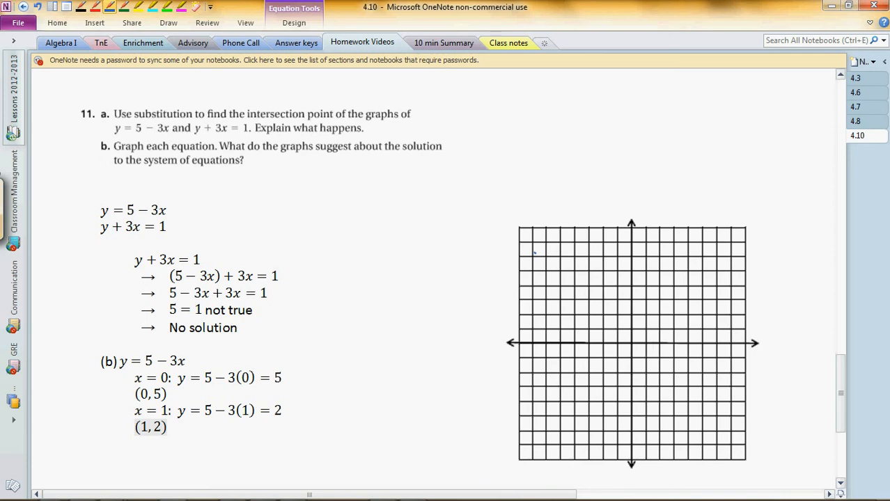
Plot (0, 5) on the grid and copy the point to (1, 2) along the line
left_click(631, 270)
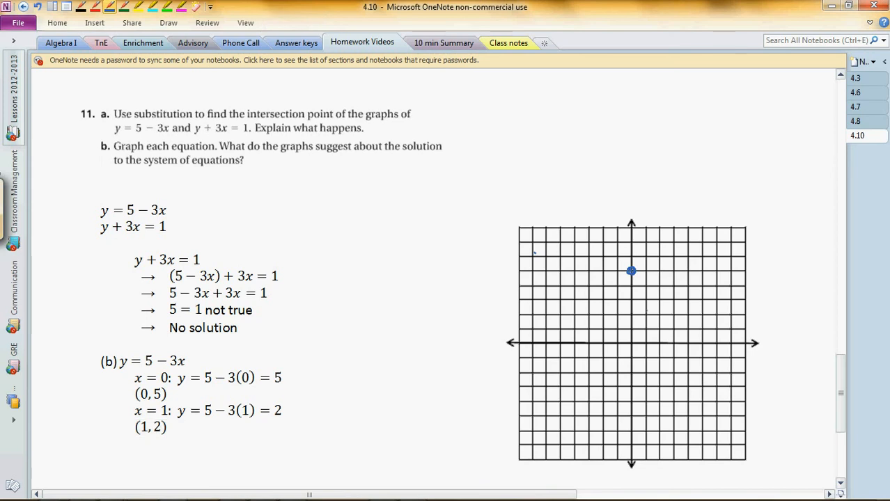
left_click(646, 312)
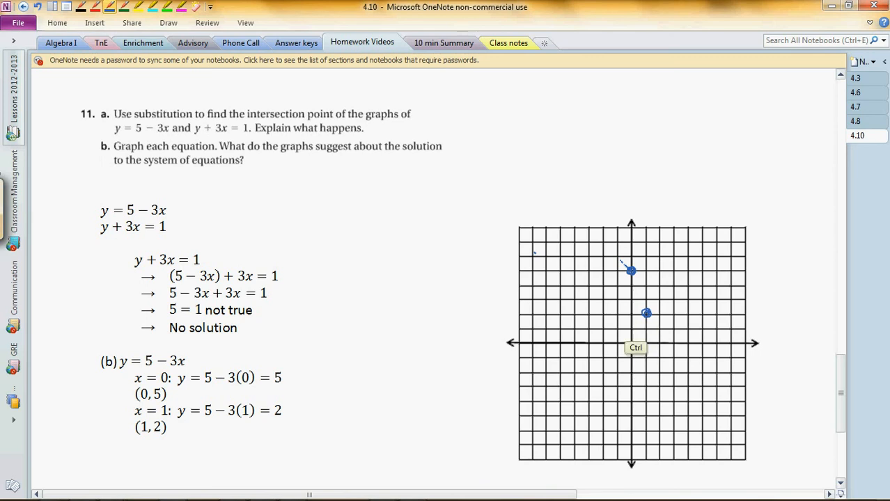
mouse_move(660, 385)
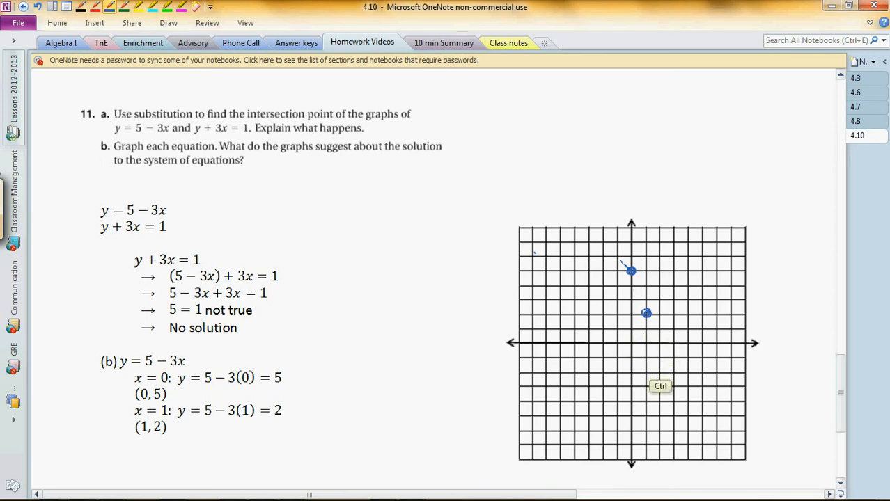
left_click(661, 359)
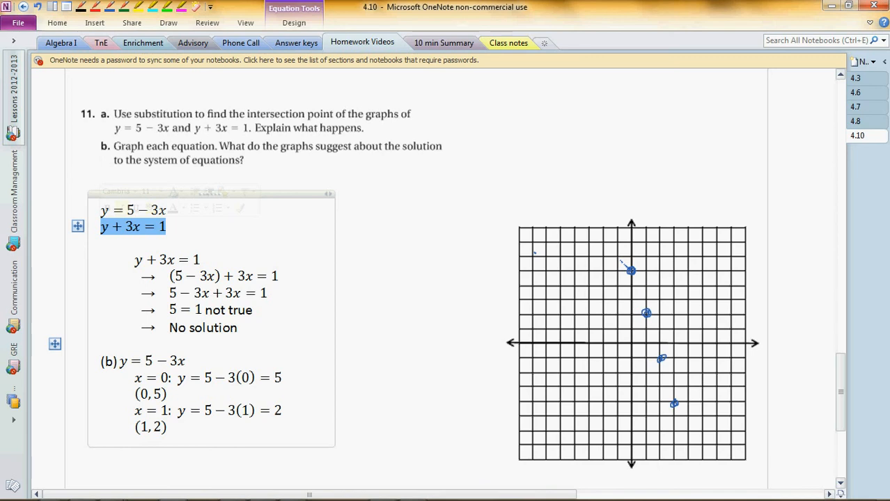
Scroll to problem 13 and start a new note beside its Go Online box
scroll("down", 3)
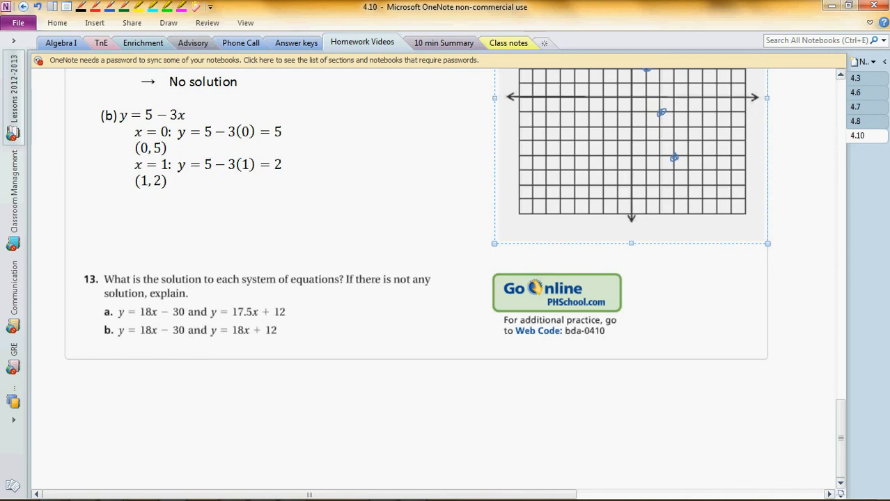
scroll("down", 3)
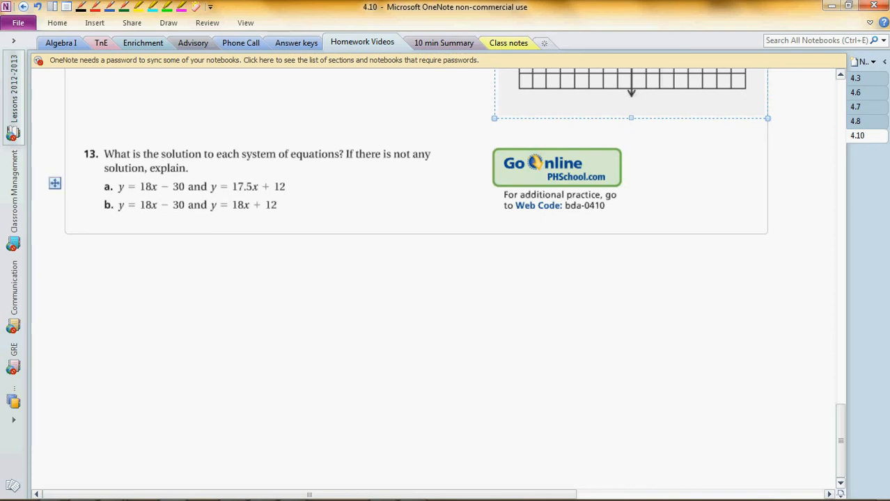
left_click(279, 187)
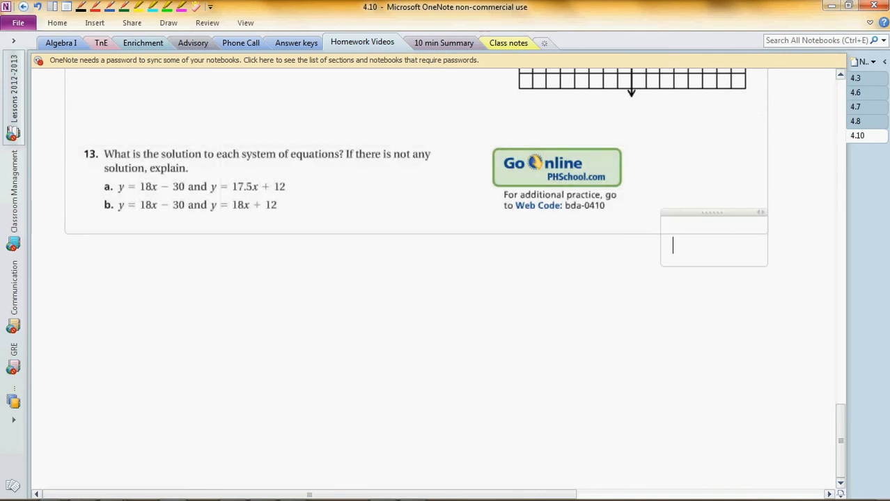
Write part (a) below problem 13 listing y = 18x − 30 and y = 17.5x + 12
left_click(278, 181)
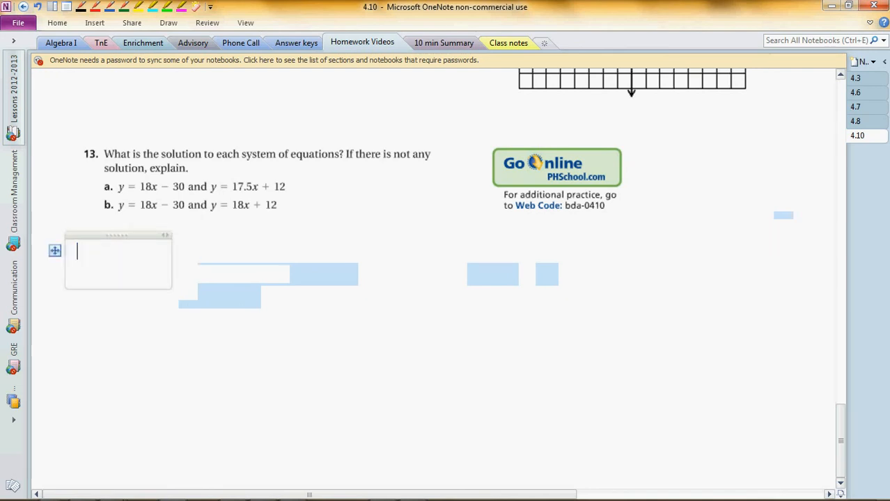
type("(1)")
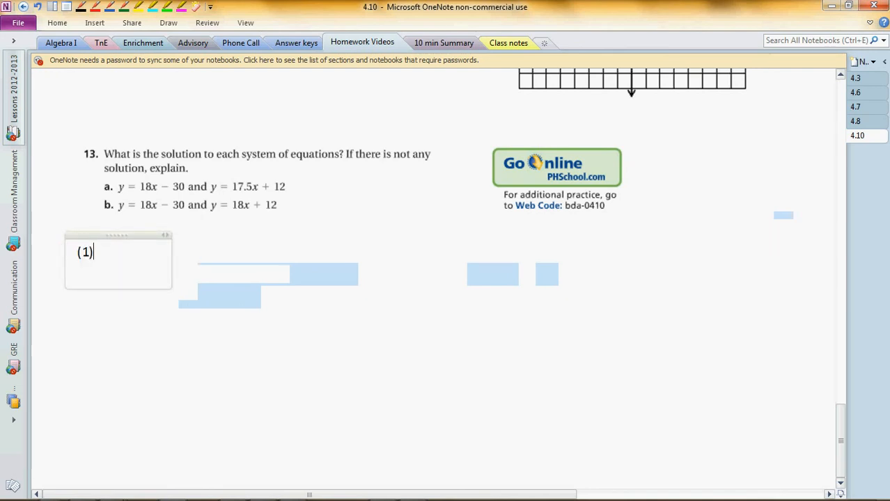
type("(a)")
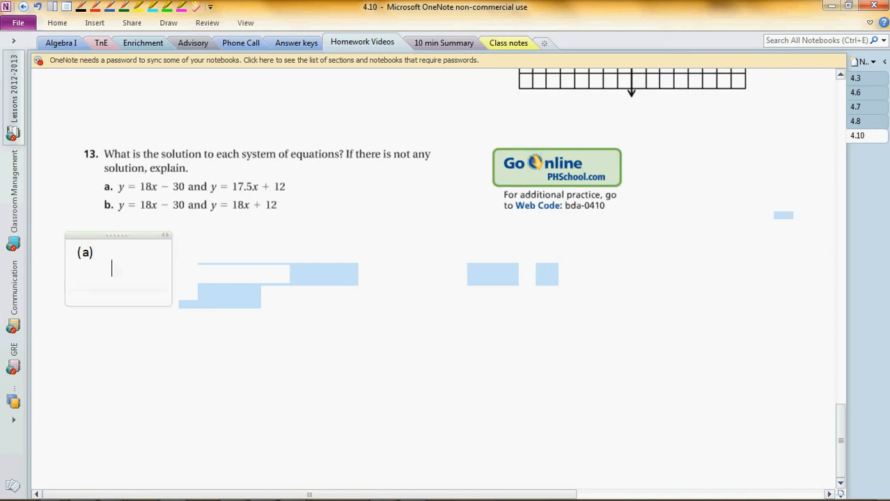
type("y")
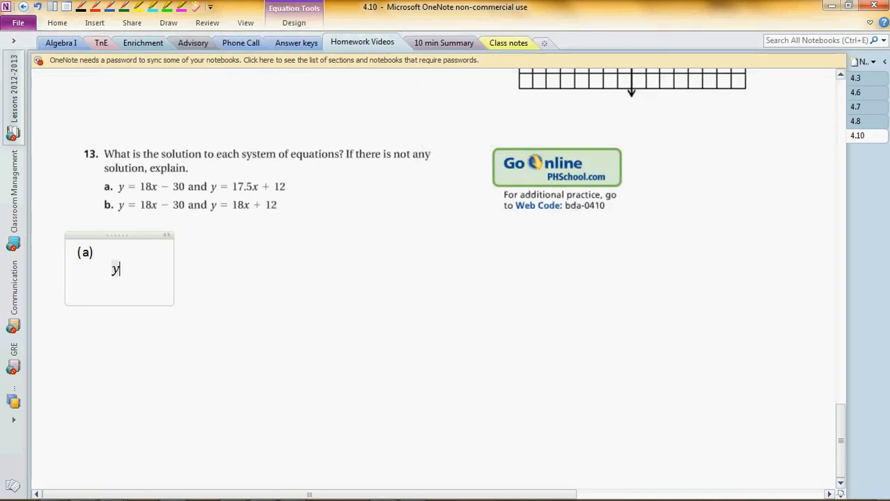
type("= 18x −")
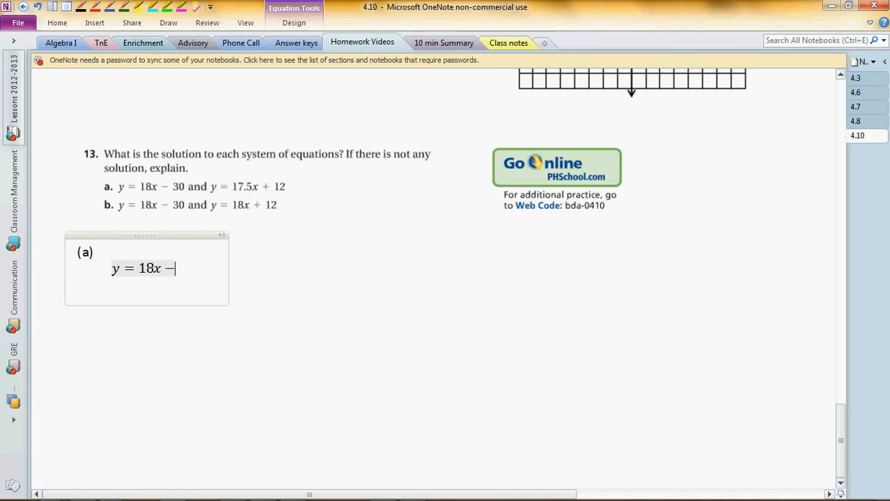
type("30")
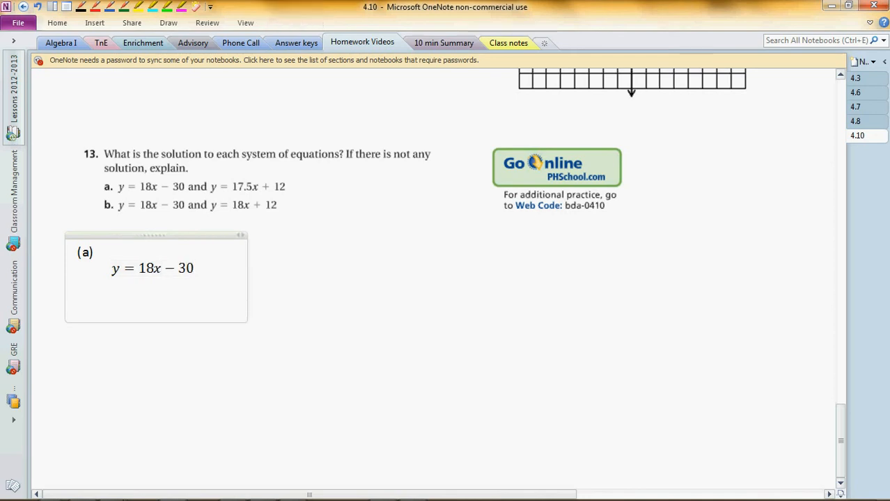
type("y = 17.")
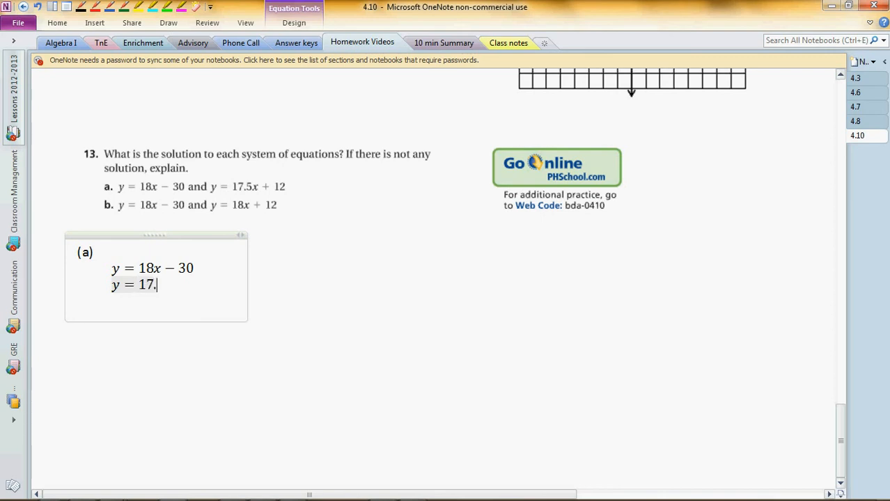
type("5x + 12")
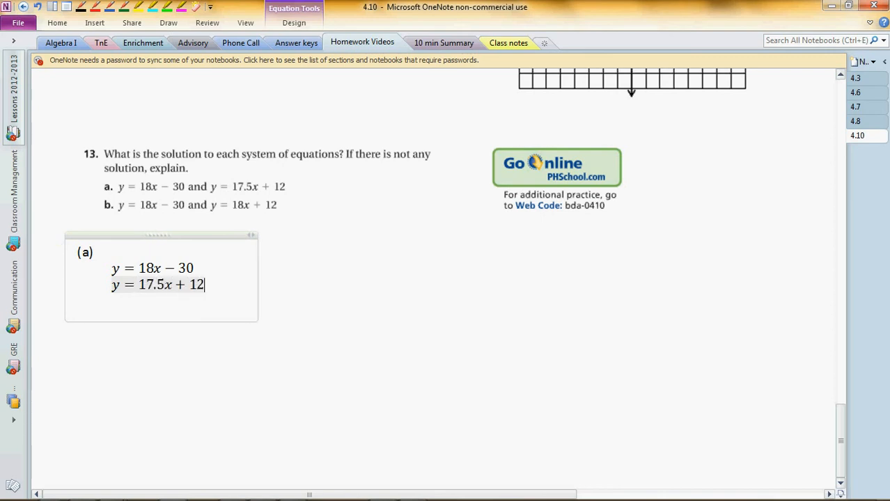
Duplicate the second equation and substitute to get 18x − 30 = 17.5x + 12
triple_click(156, 284)
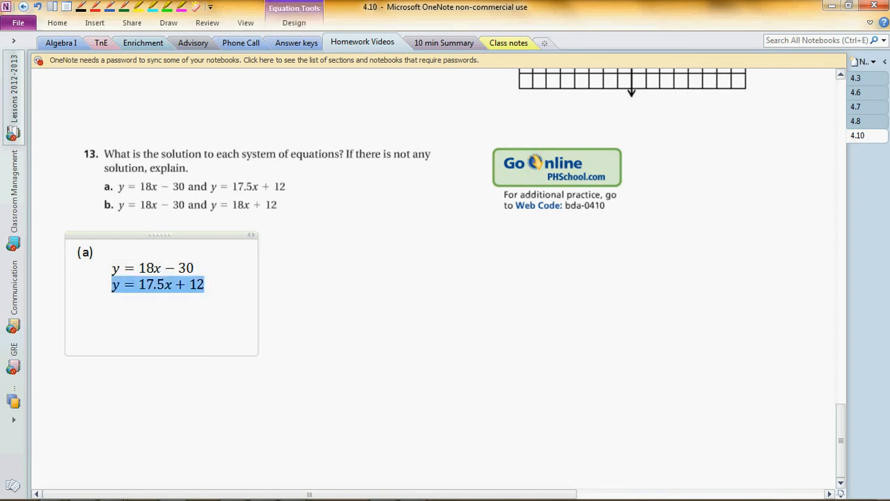
key("ctrl+v")
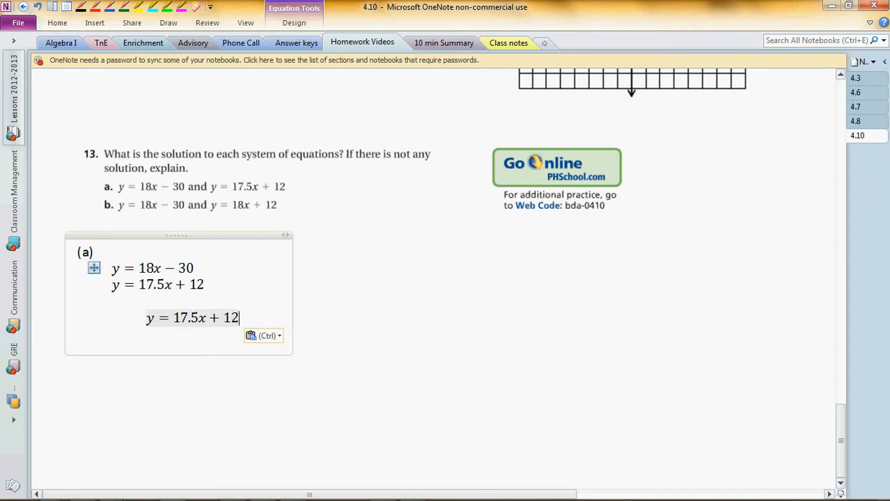
double_click(166, 267)
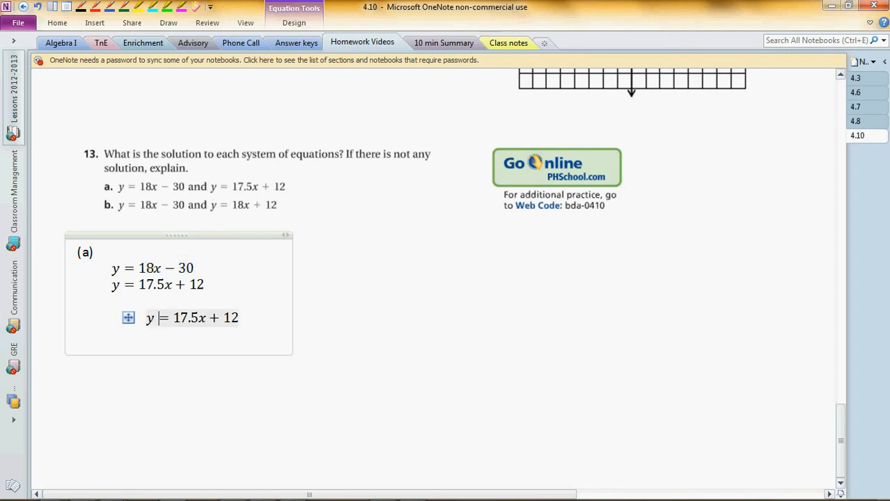
key("ctrl+v")
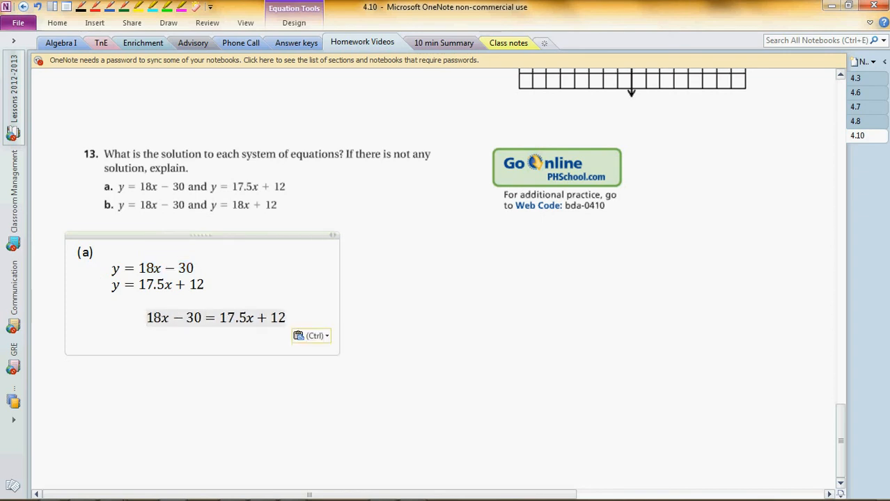